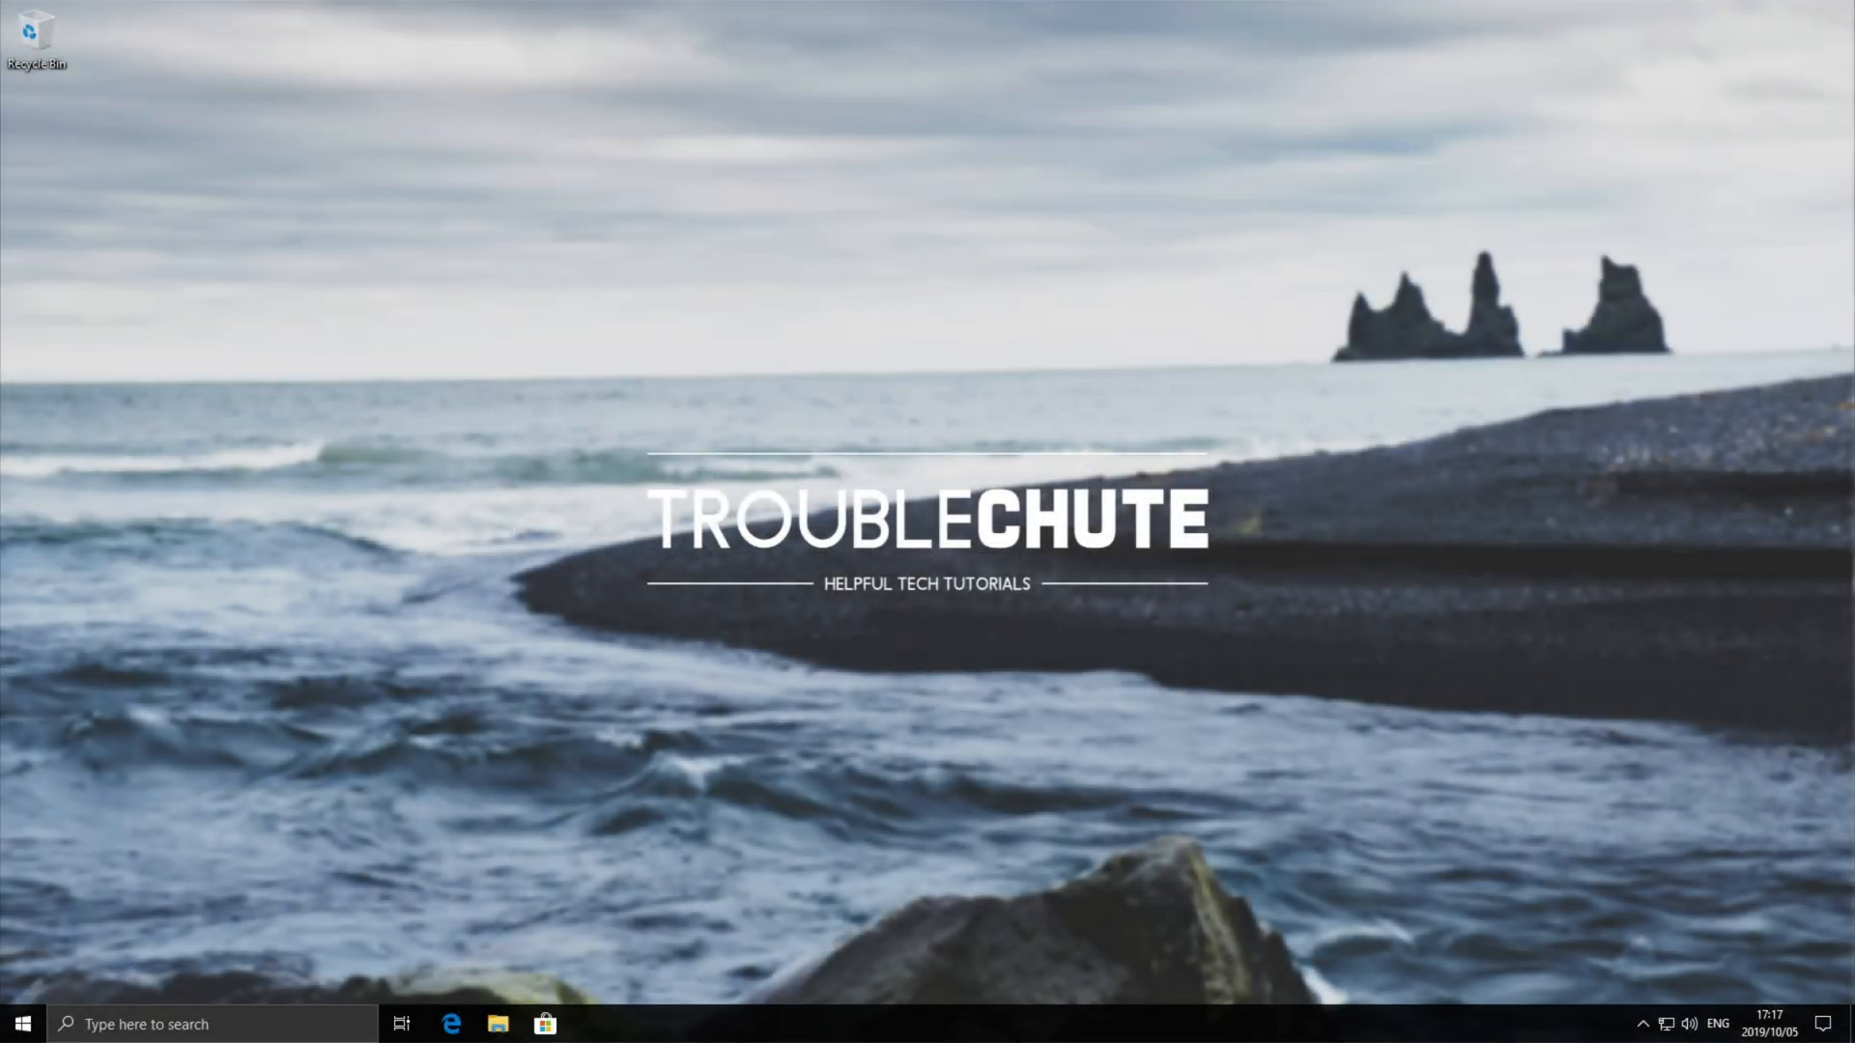
mouse_move(1260, 627)
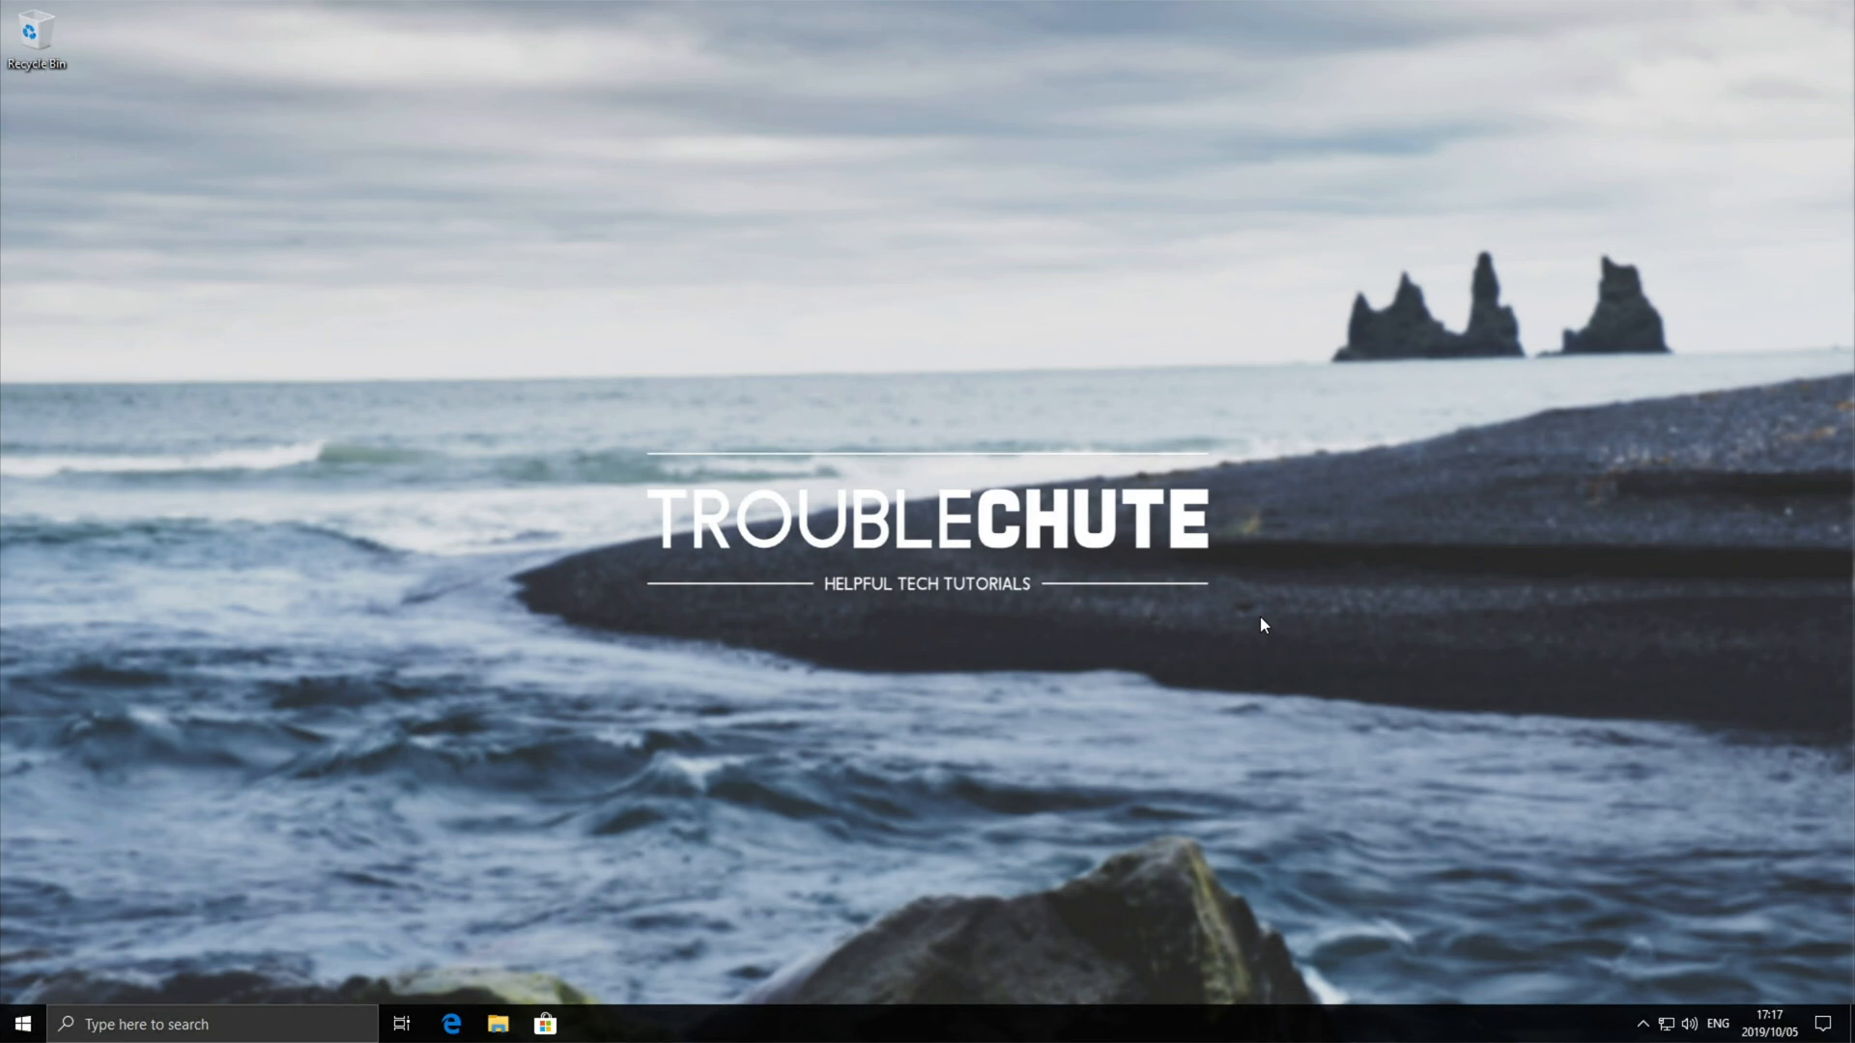
mouse_move(1016, 428)
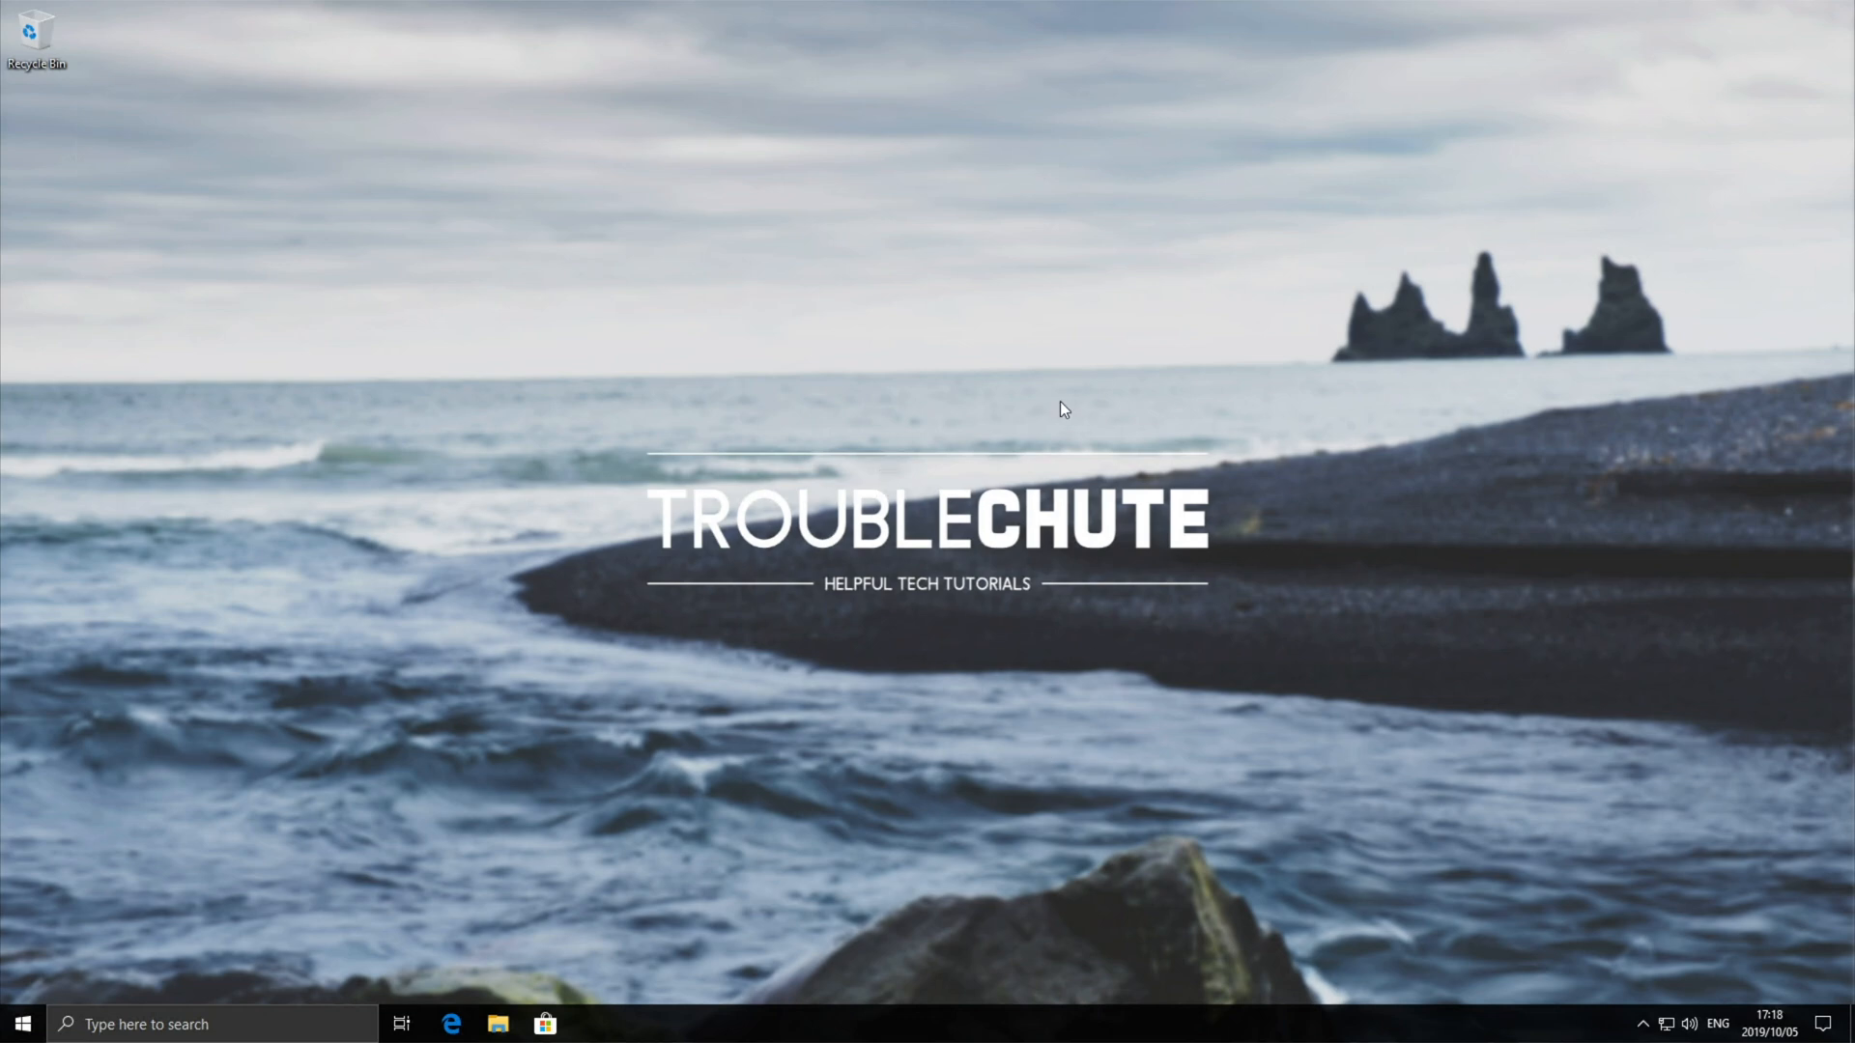
Search Control Panel for recovery and open the System Restore configuration for drive C:
type("revo")
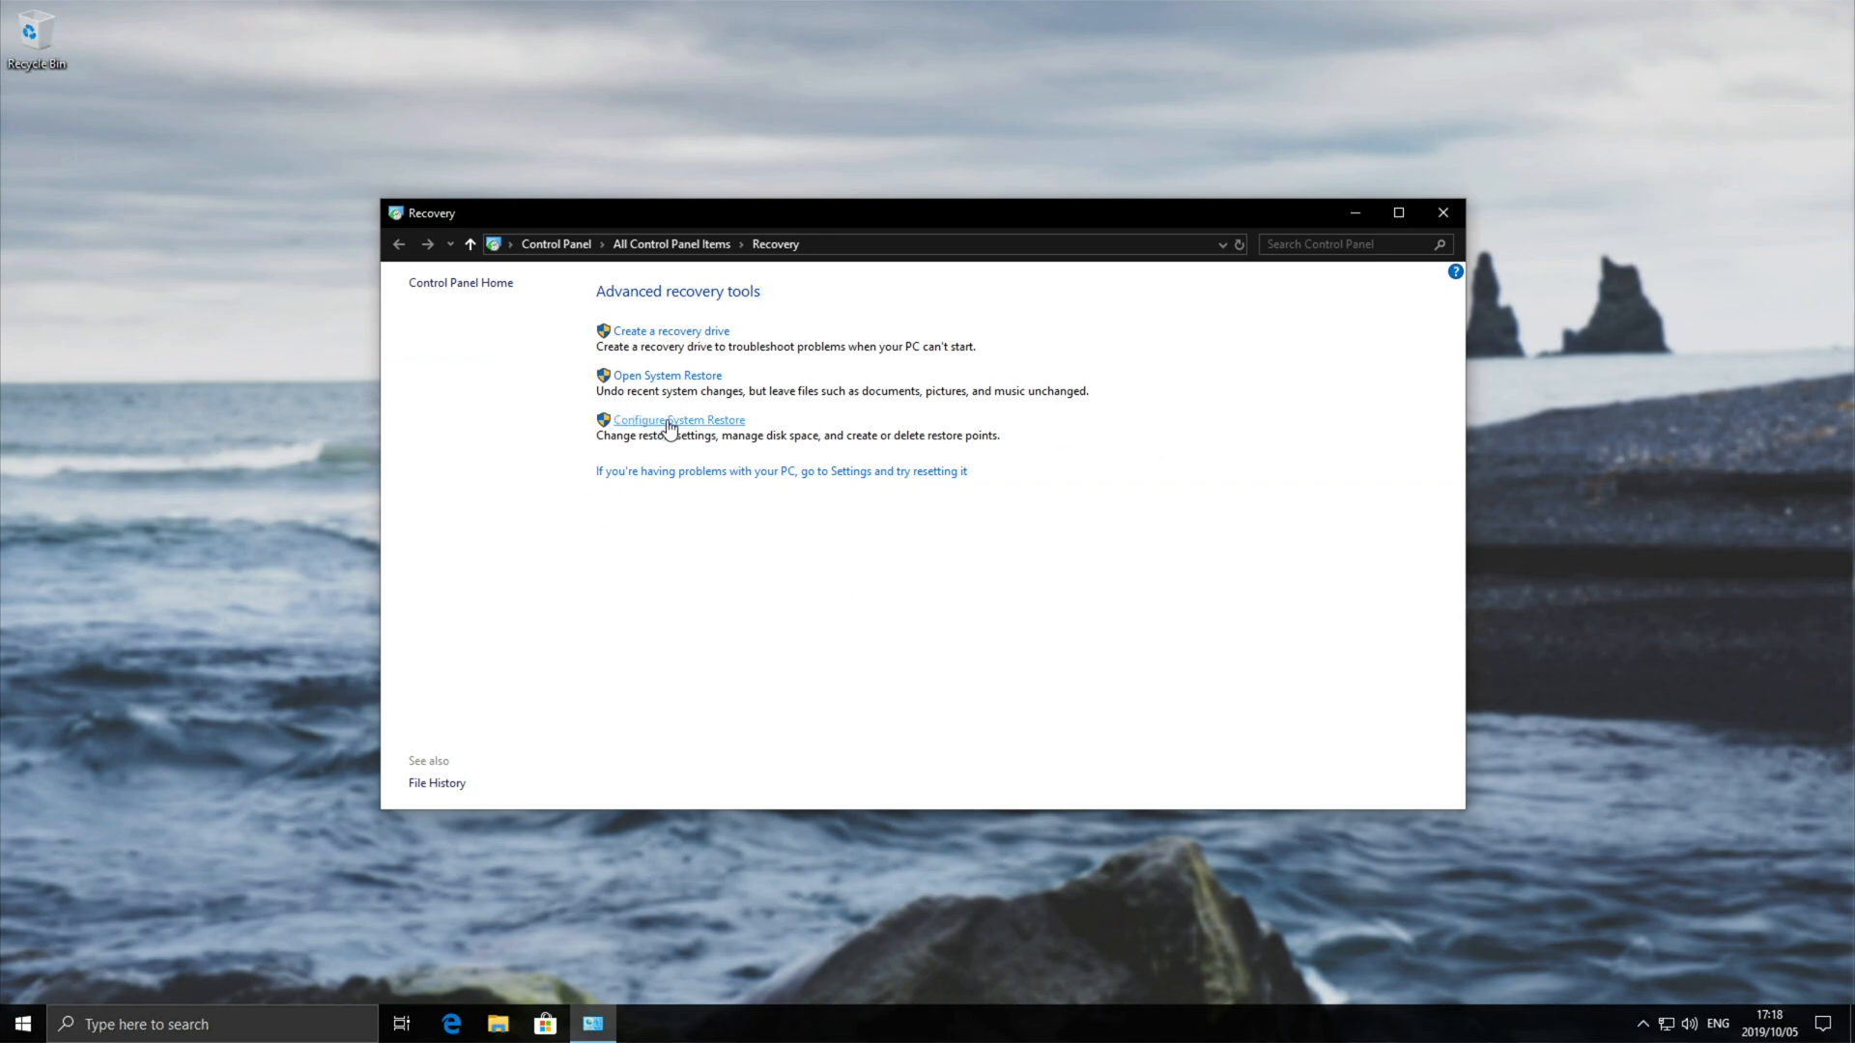
left_click(679, 420)
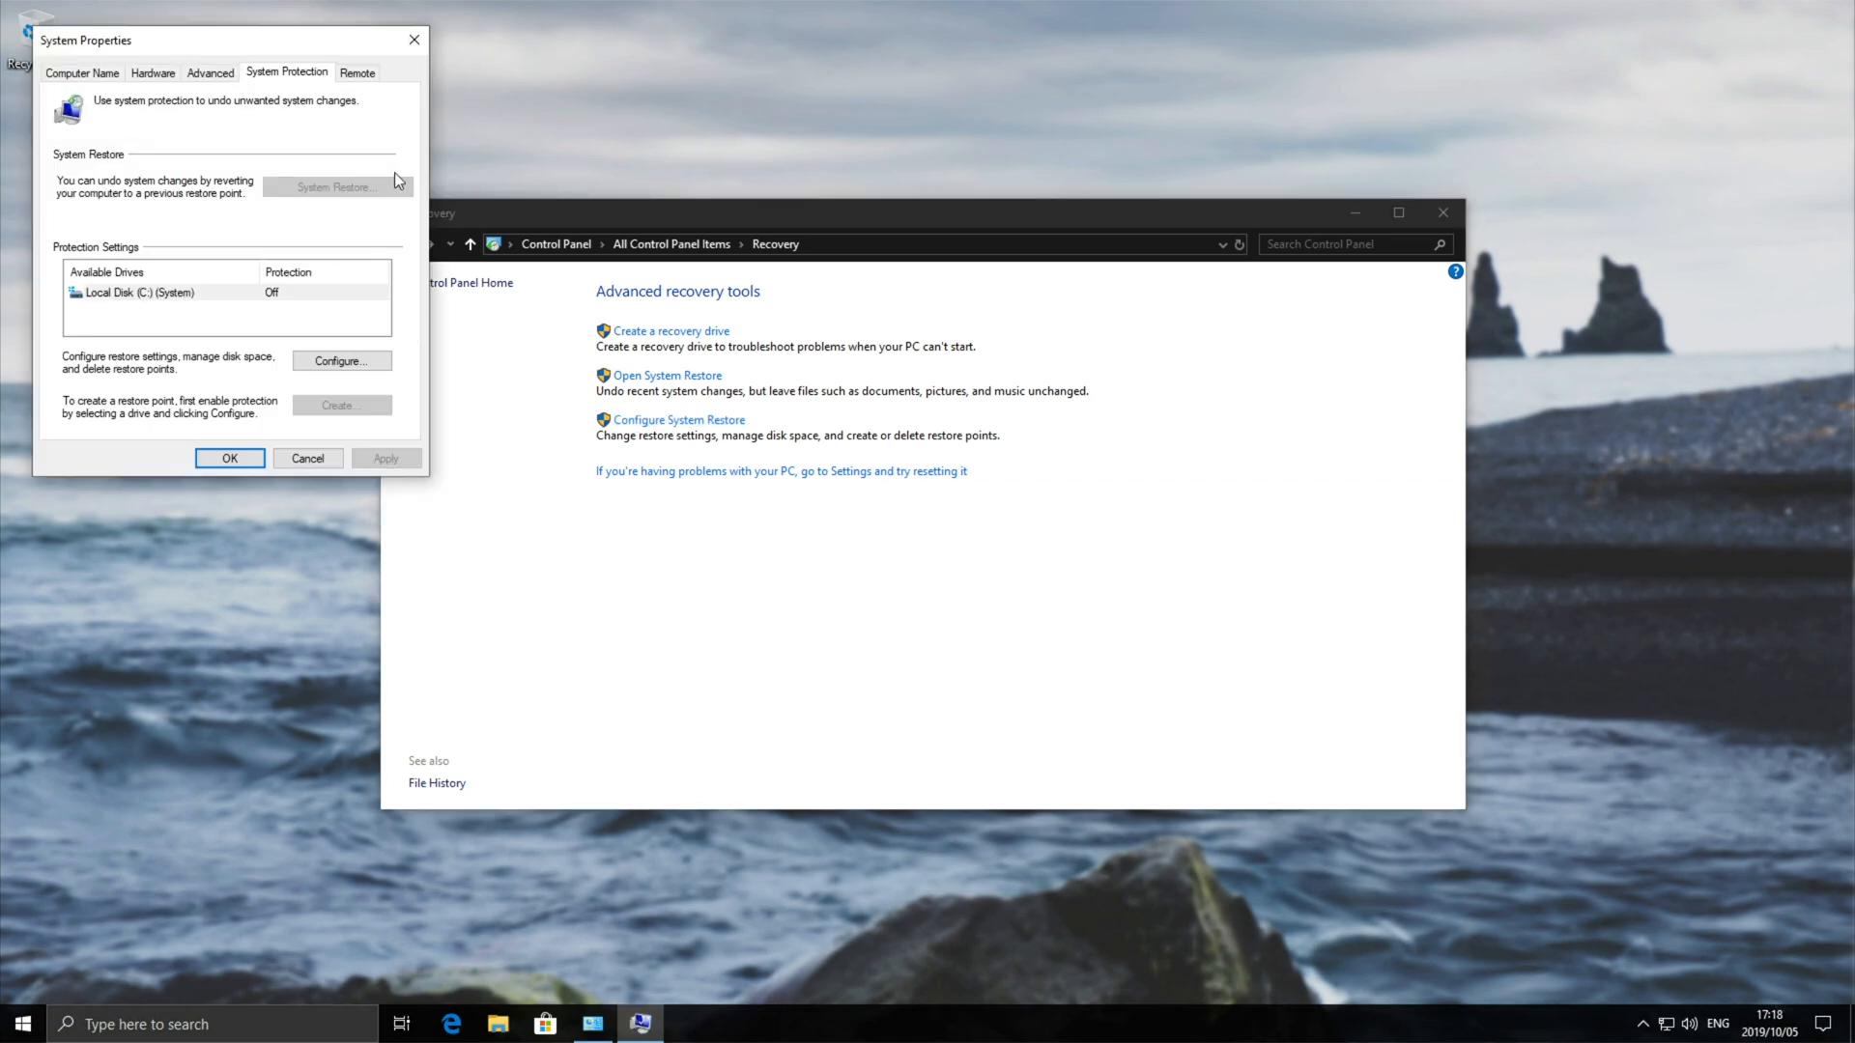
mouse_move(305, 193)
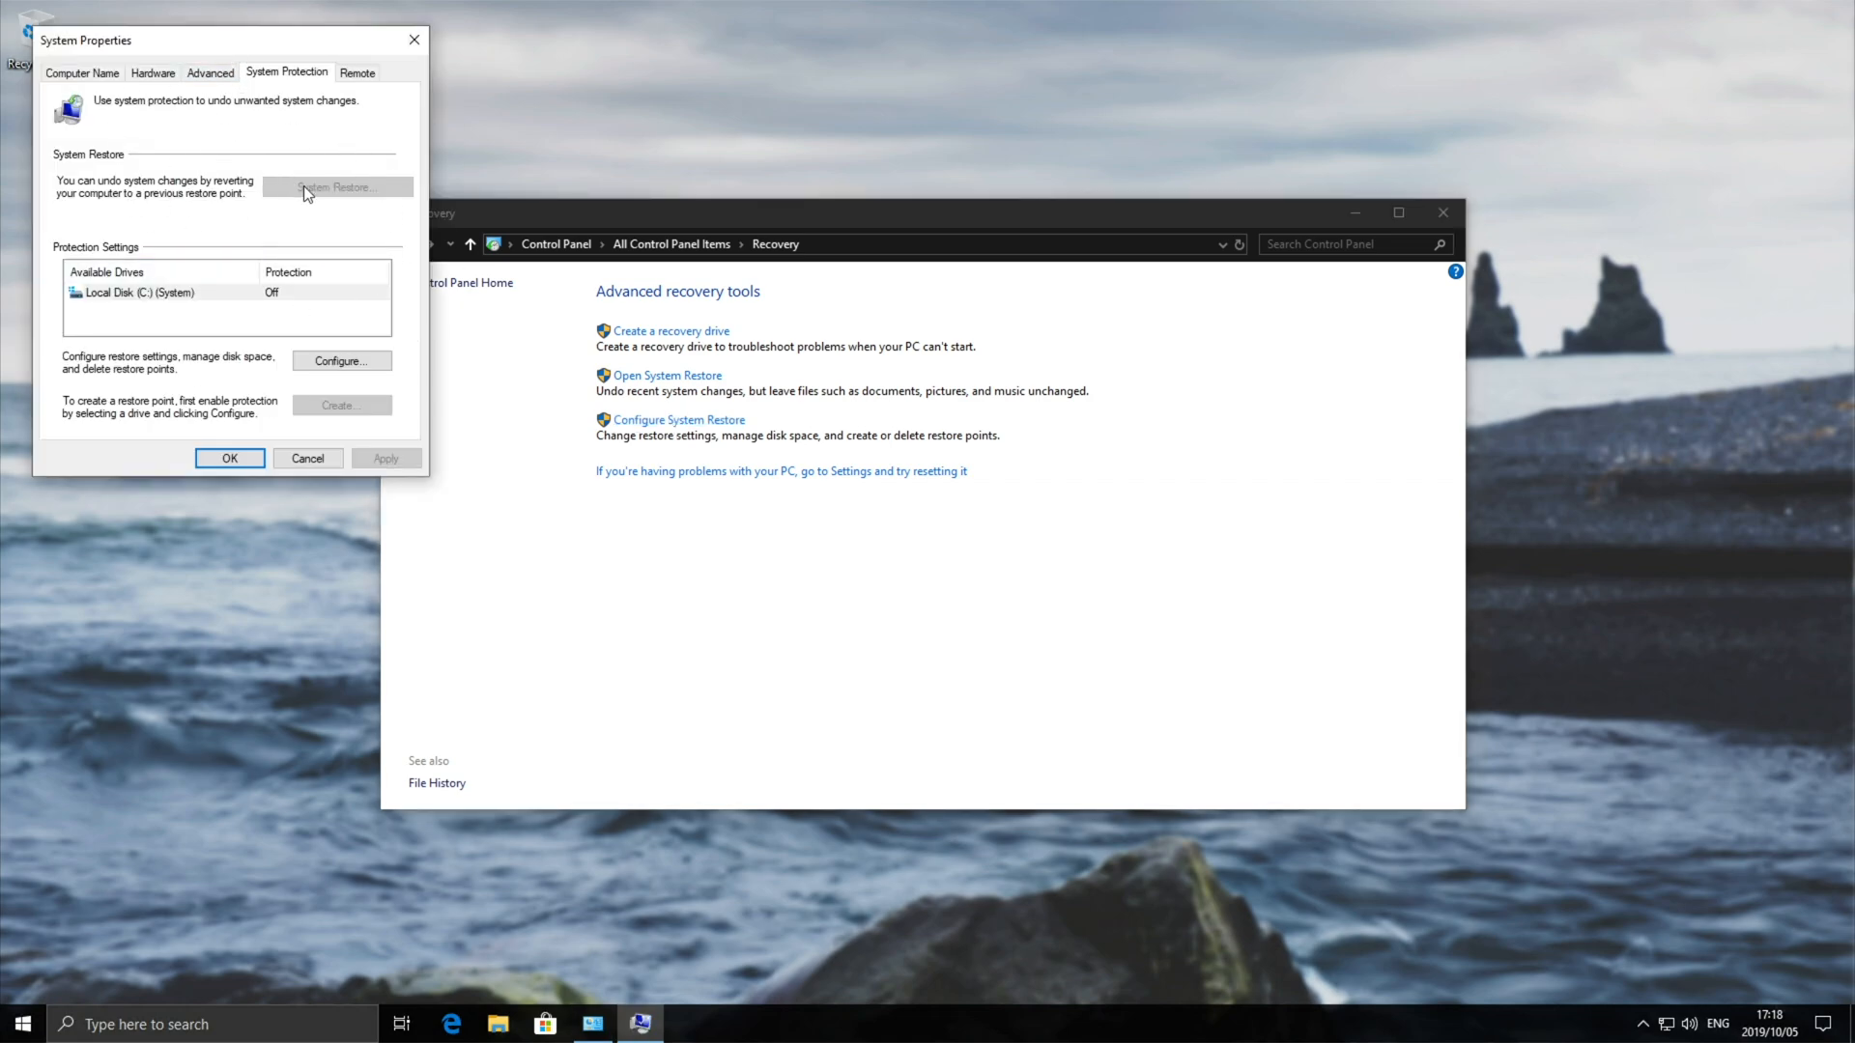
mouse_move(341, 210)
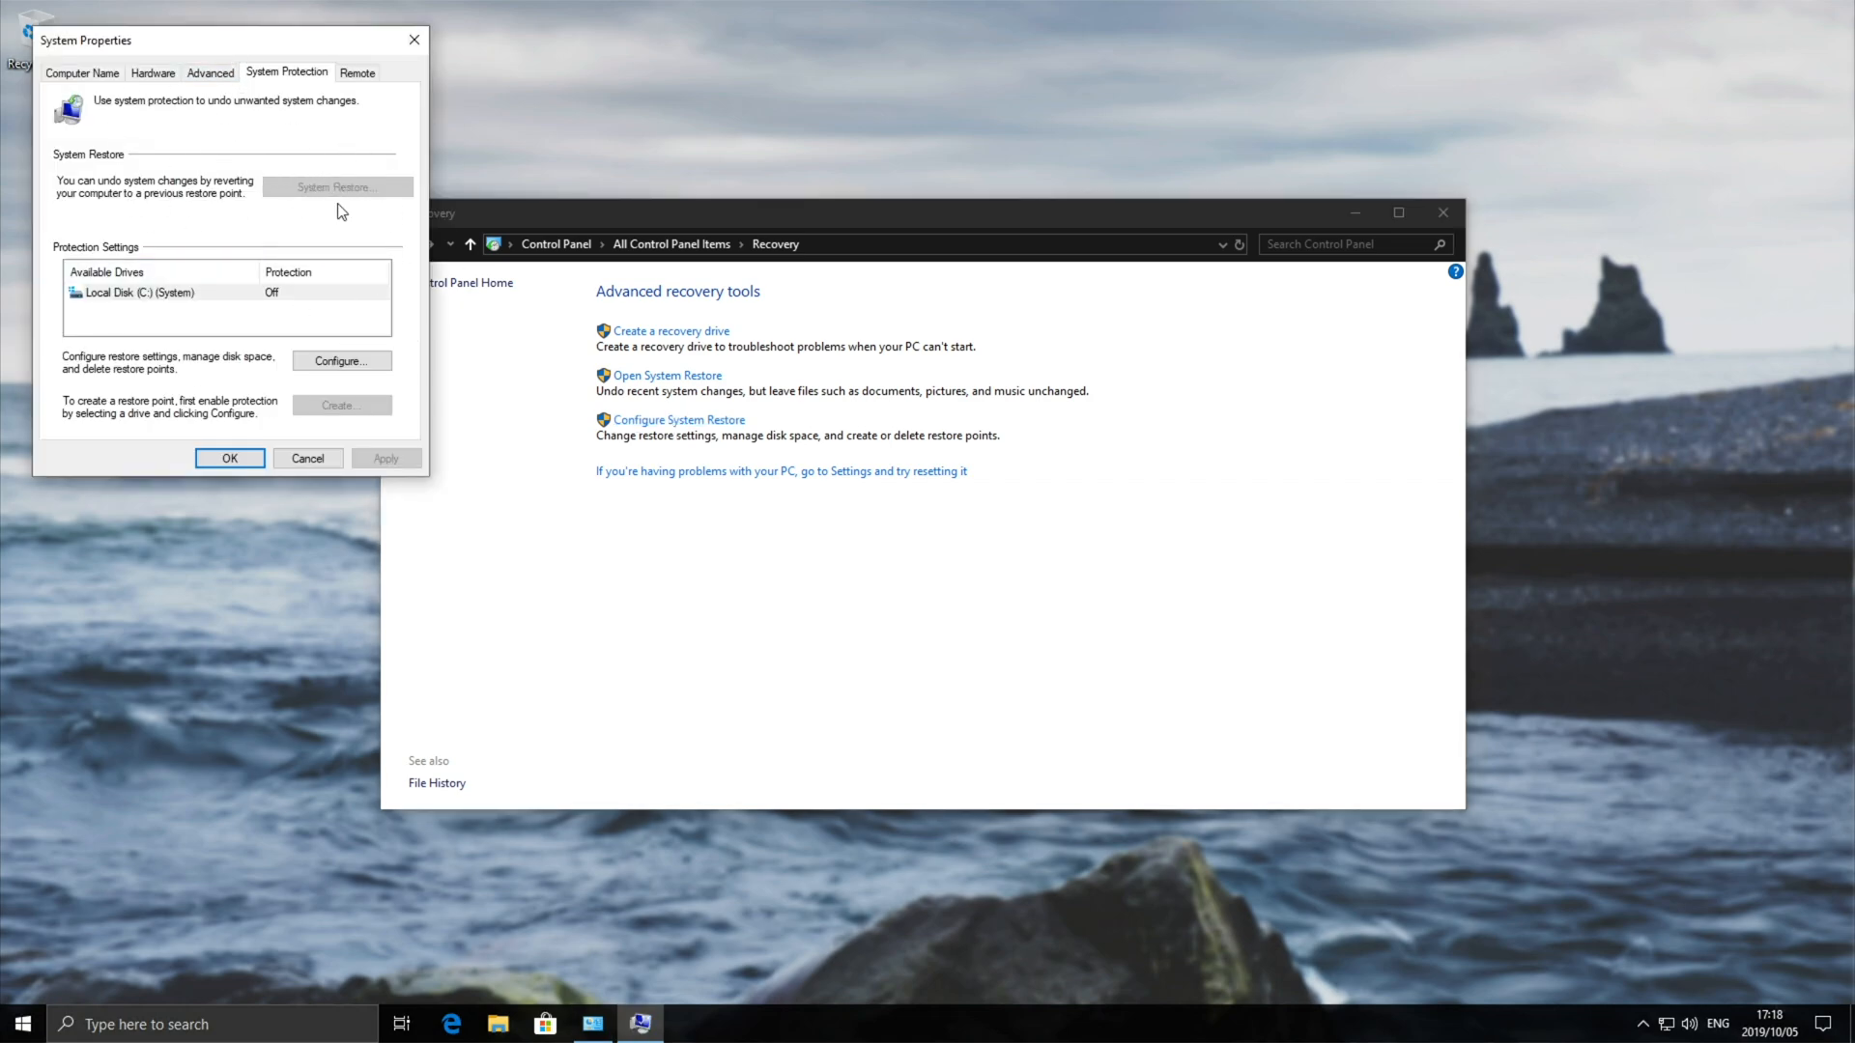
Turn on protection for Local Disk (C:) with a 14% maximum disk usage
left_click(341, 360)
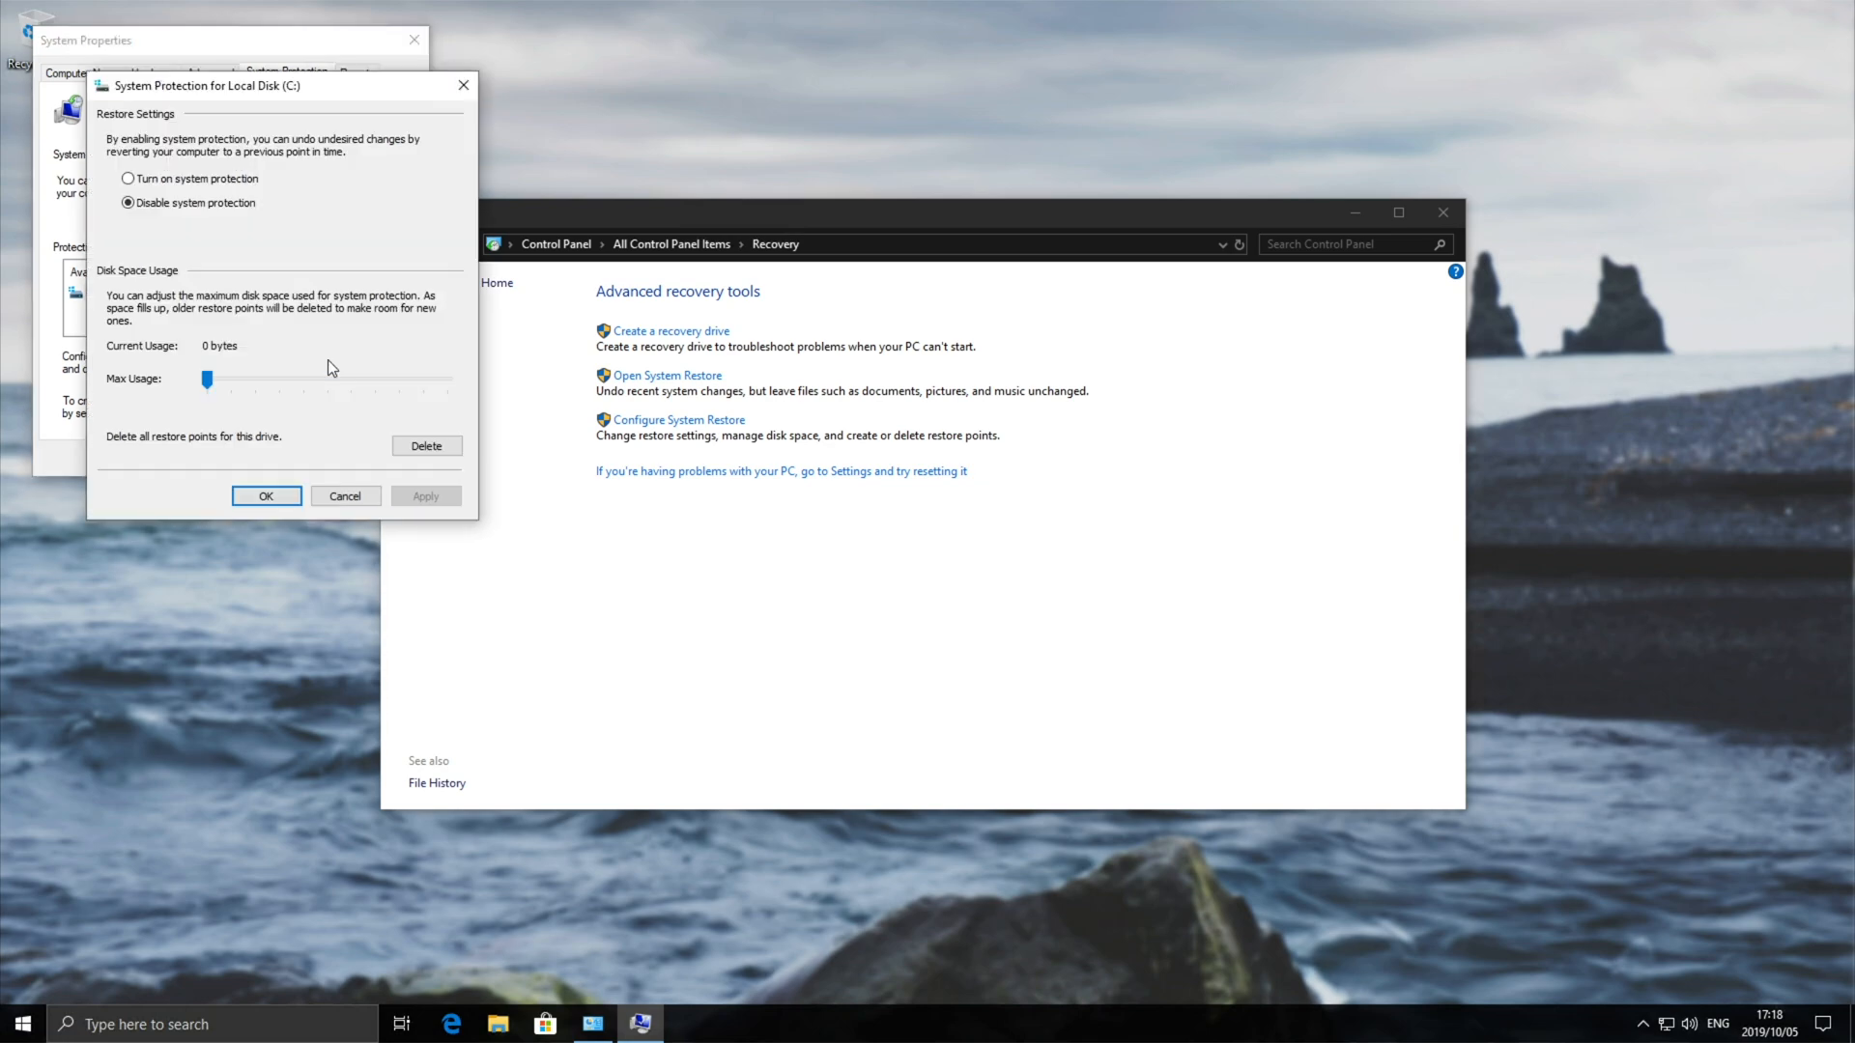
left_click(128, 178)
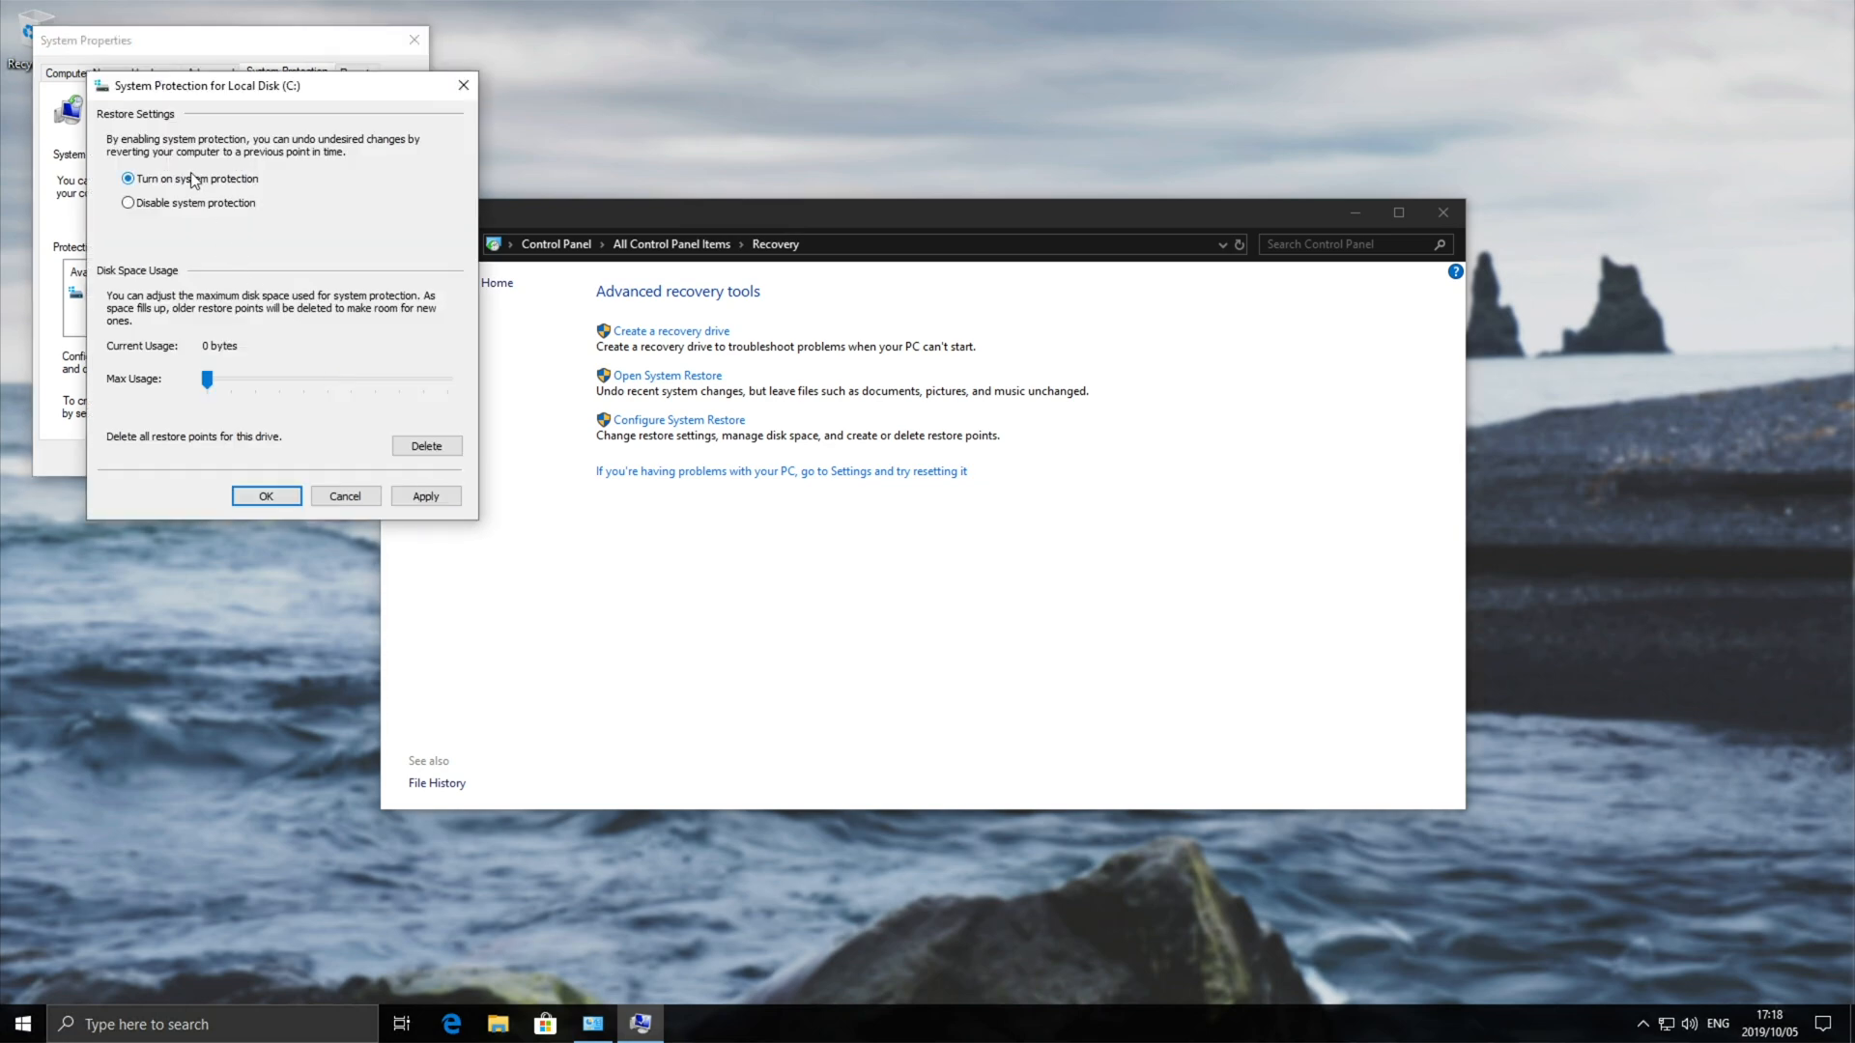
mouse_move(212, 384)
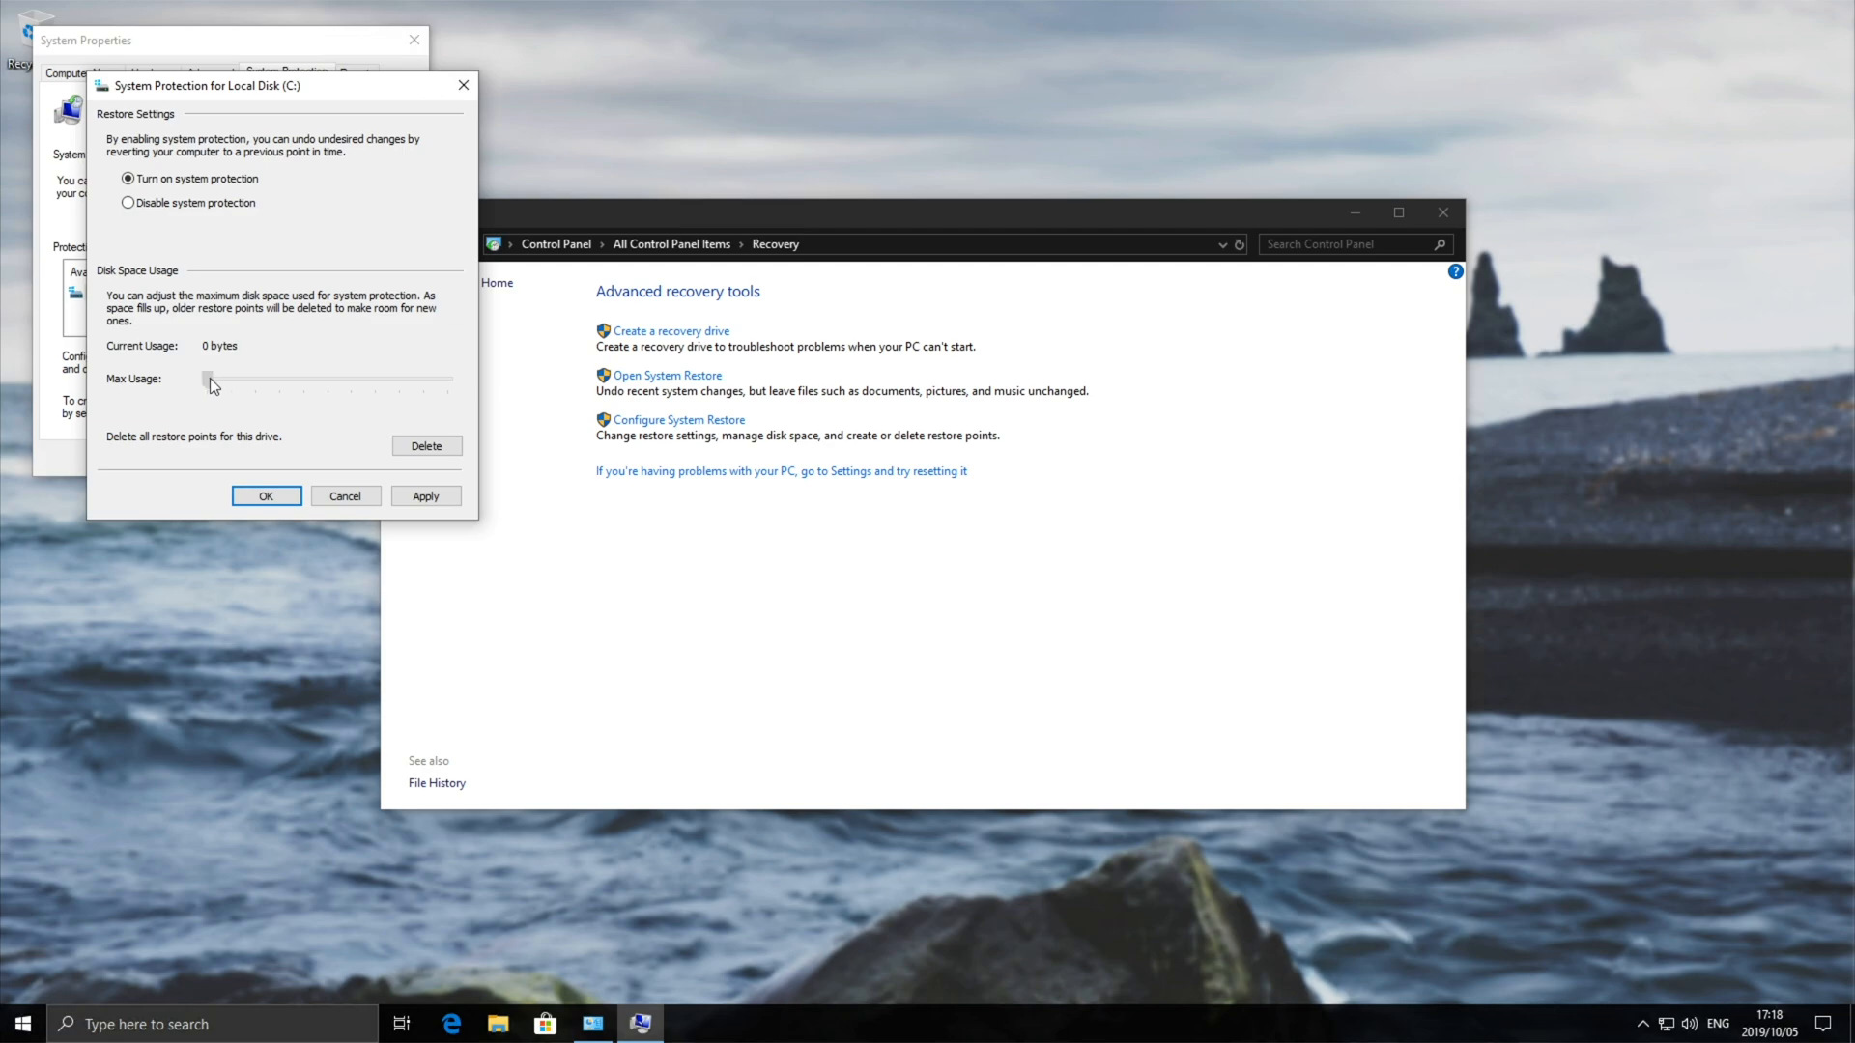
left_click_drag(207, 379, 422, 378)
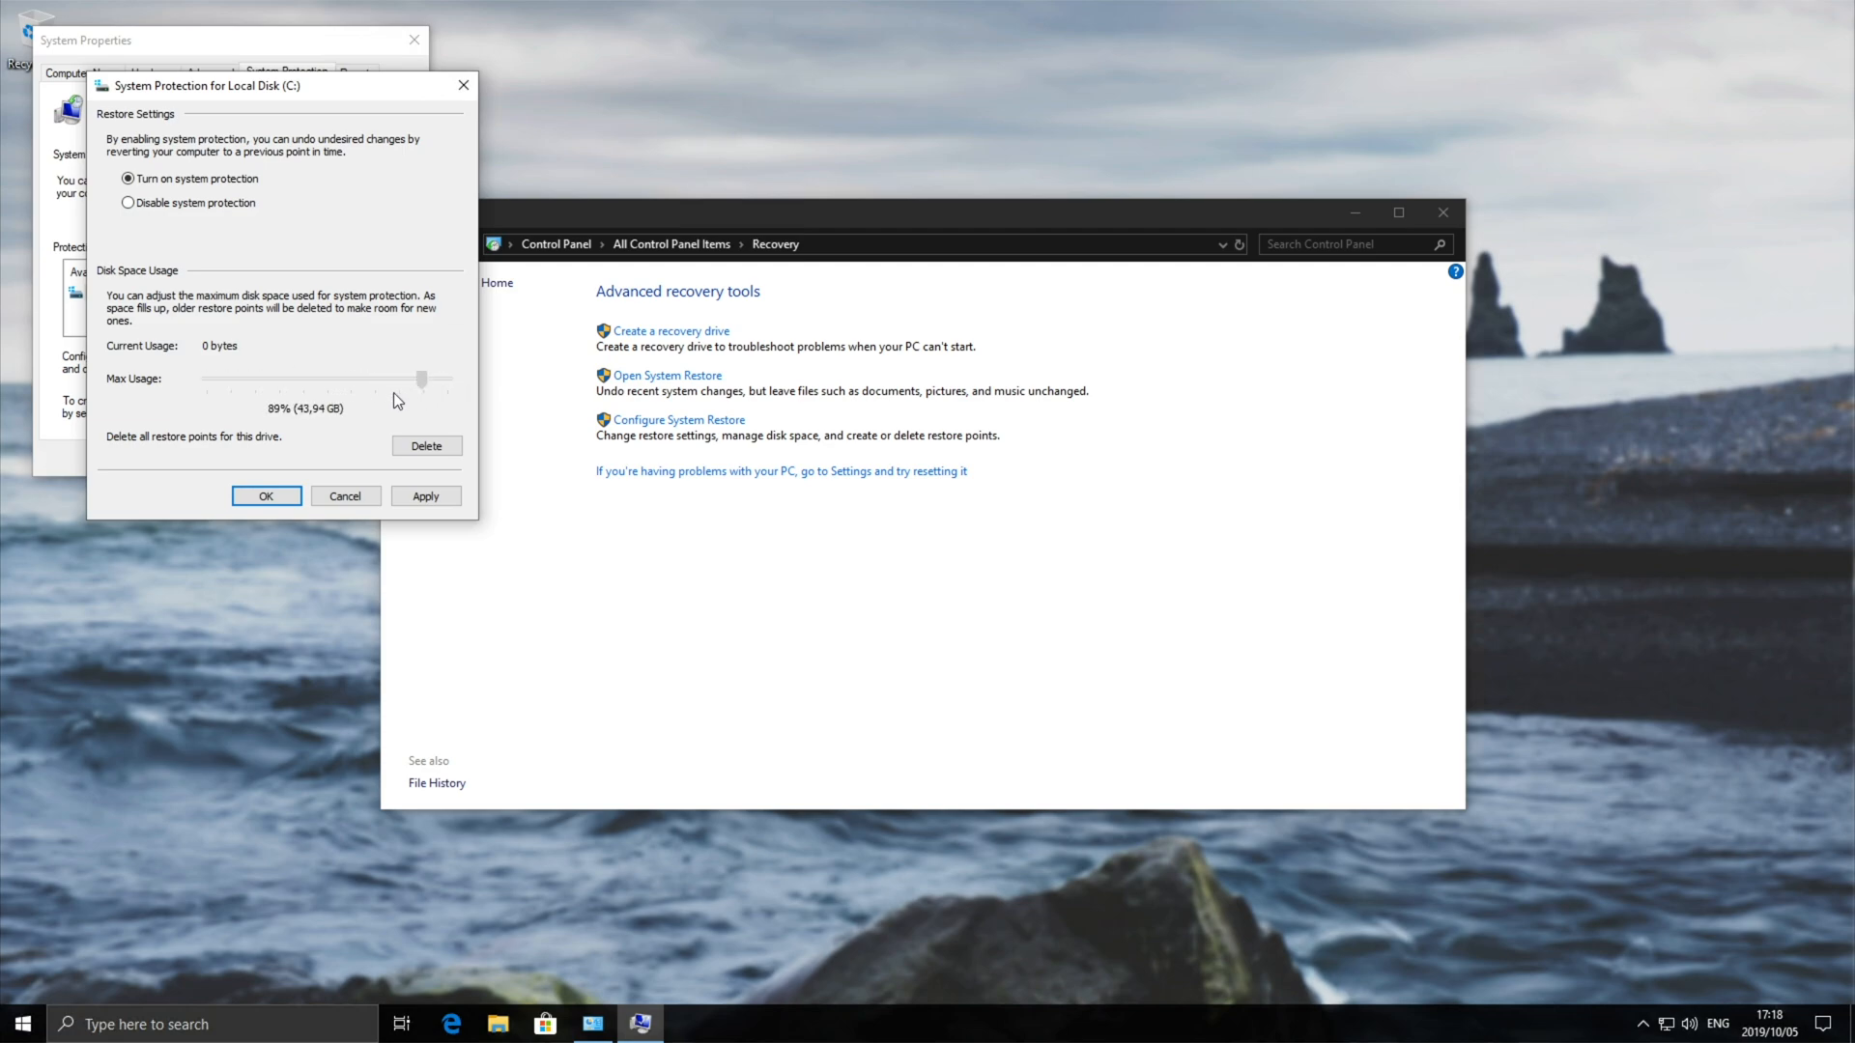
left_click_drag(422, 379, 241, 378)
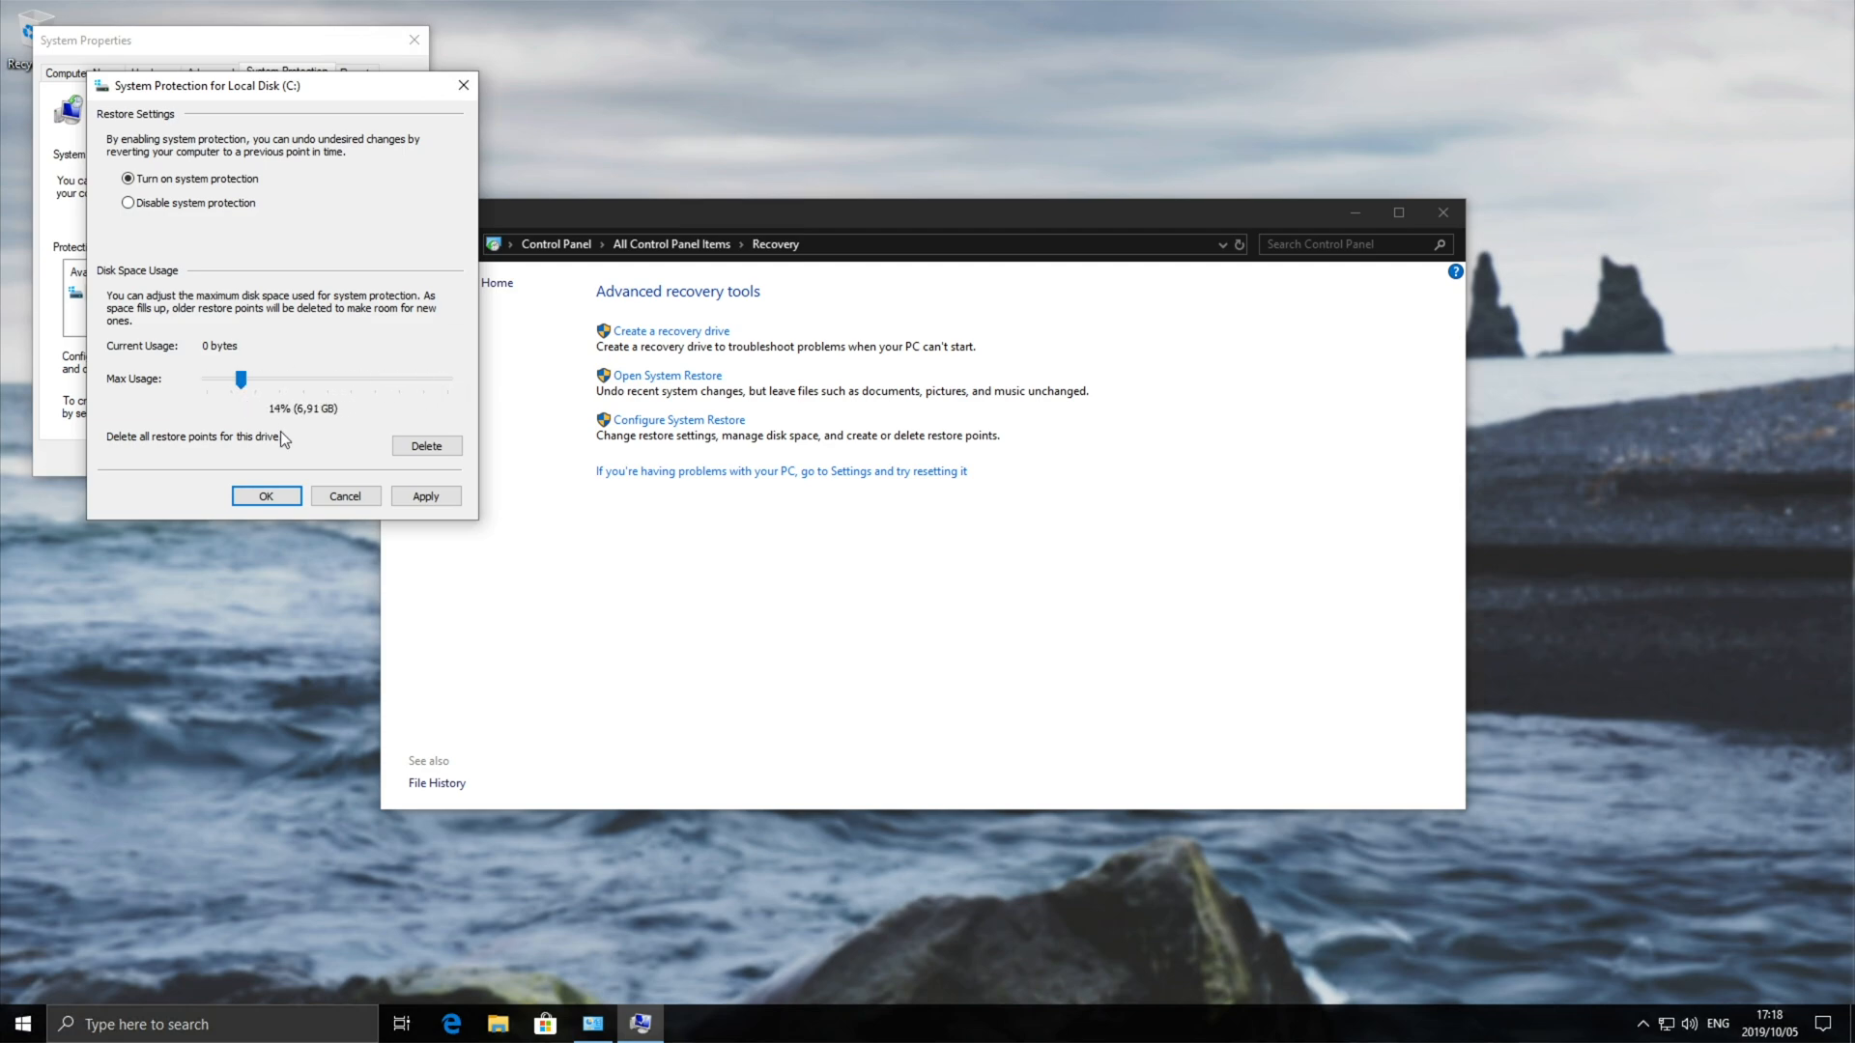
left_click(265, 497)
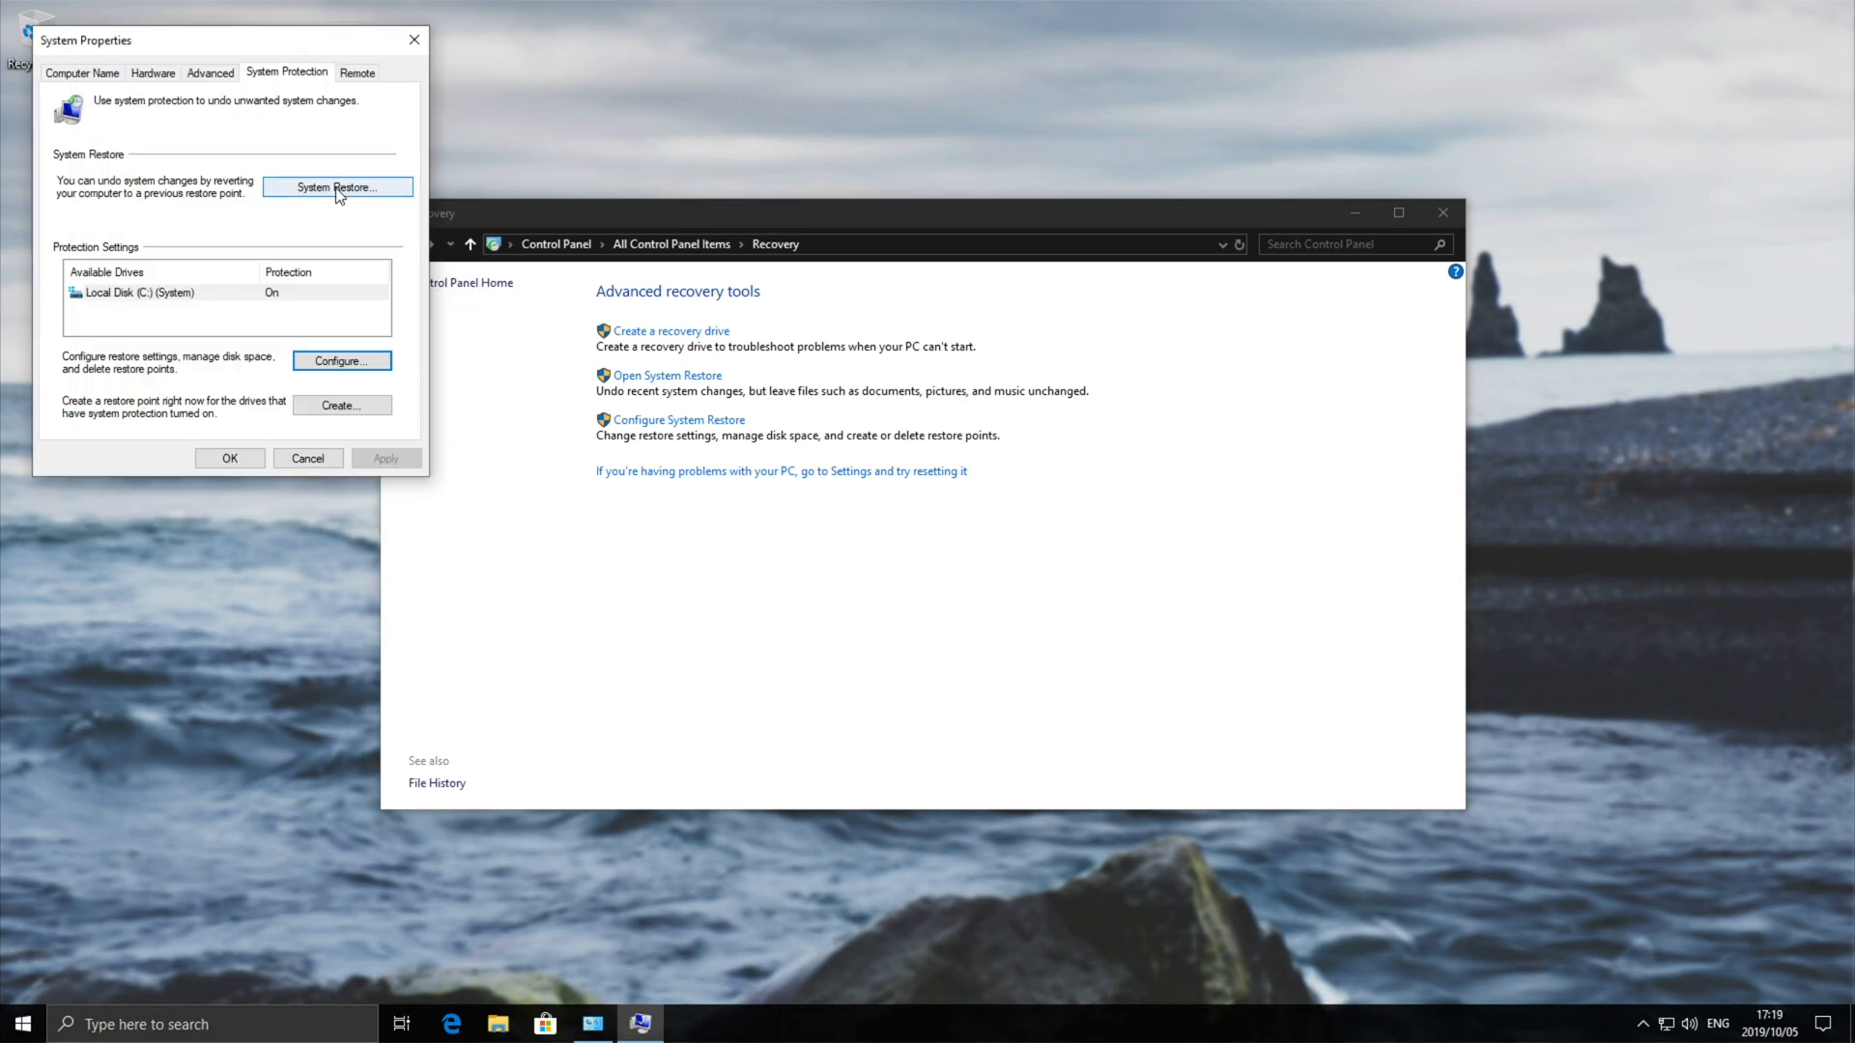
mouse_move(333, 392)
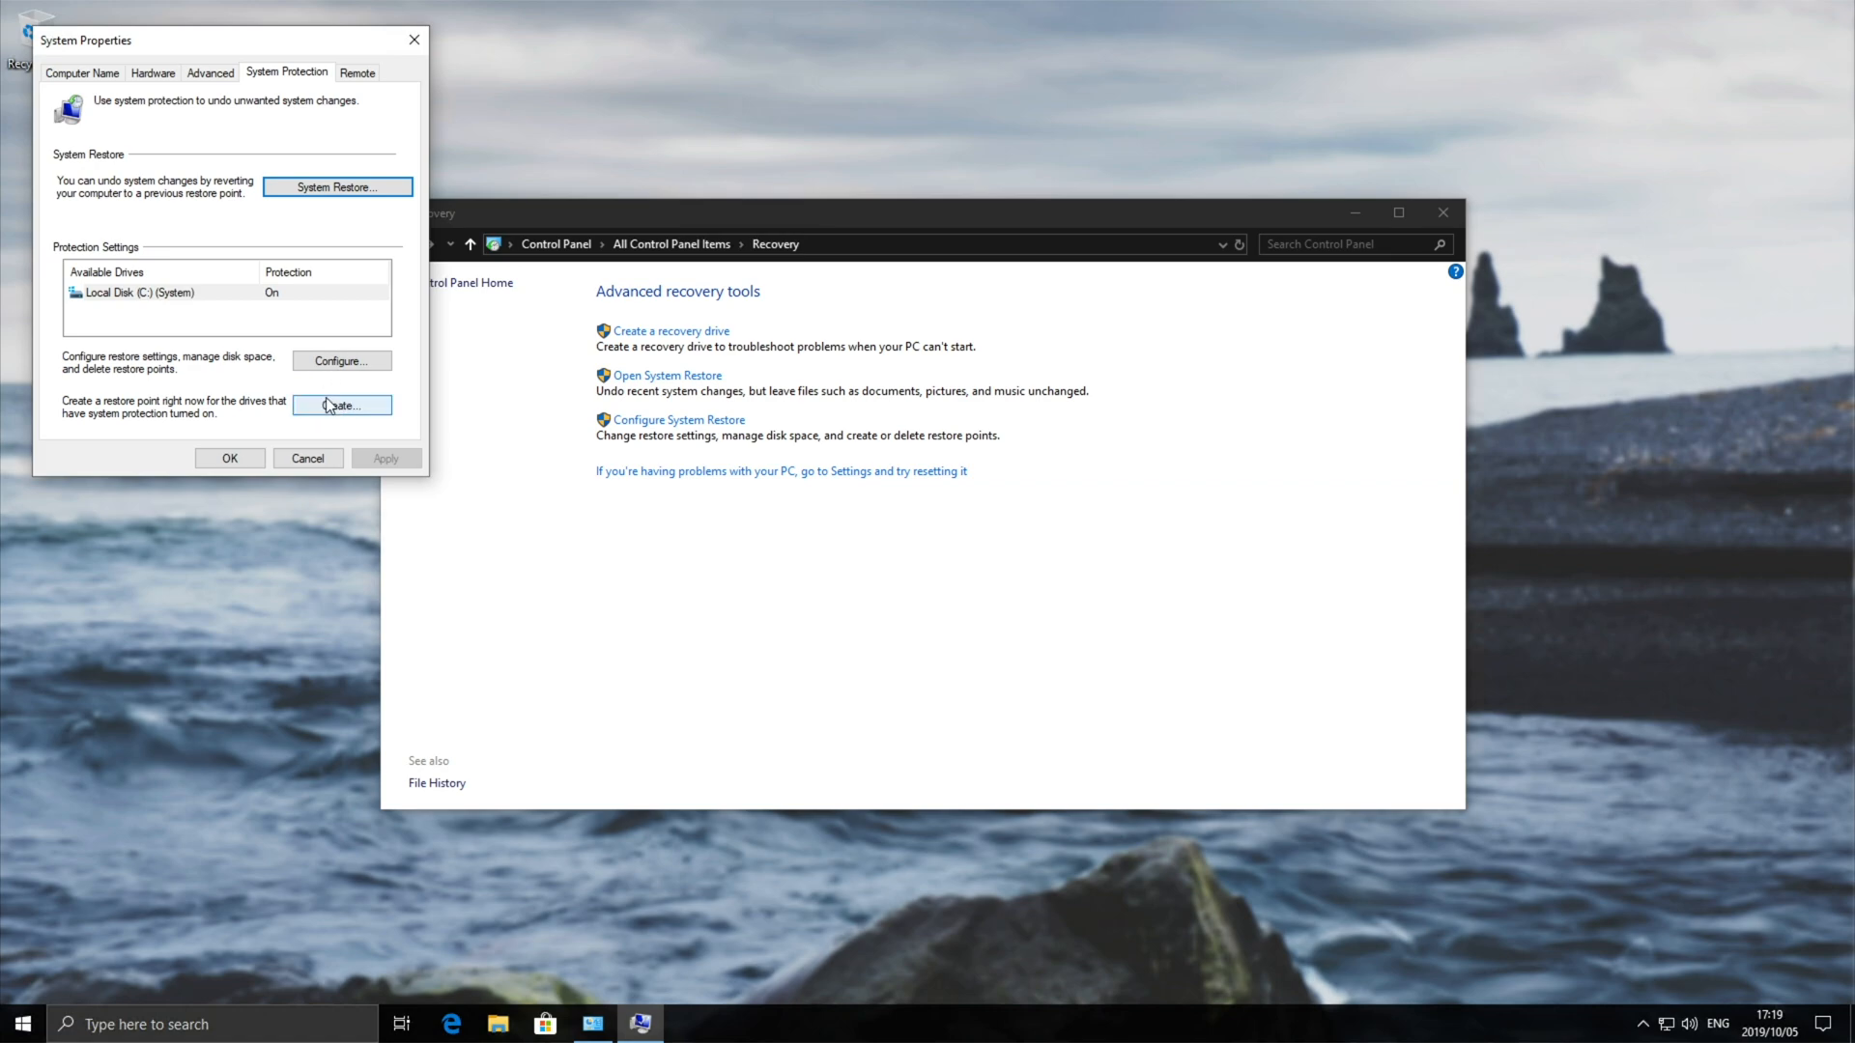
Create a restore point with the description 'Init'
left_click(341, 405)
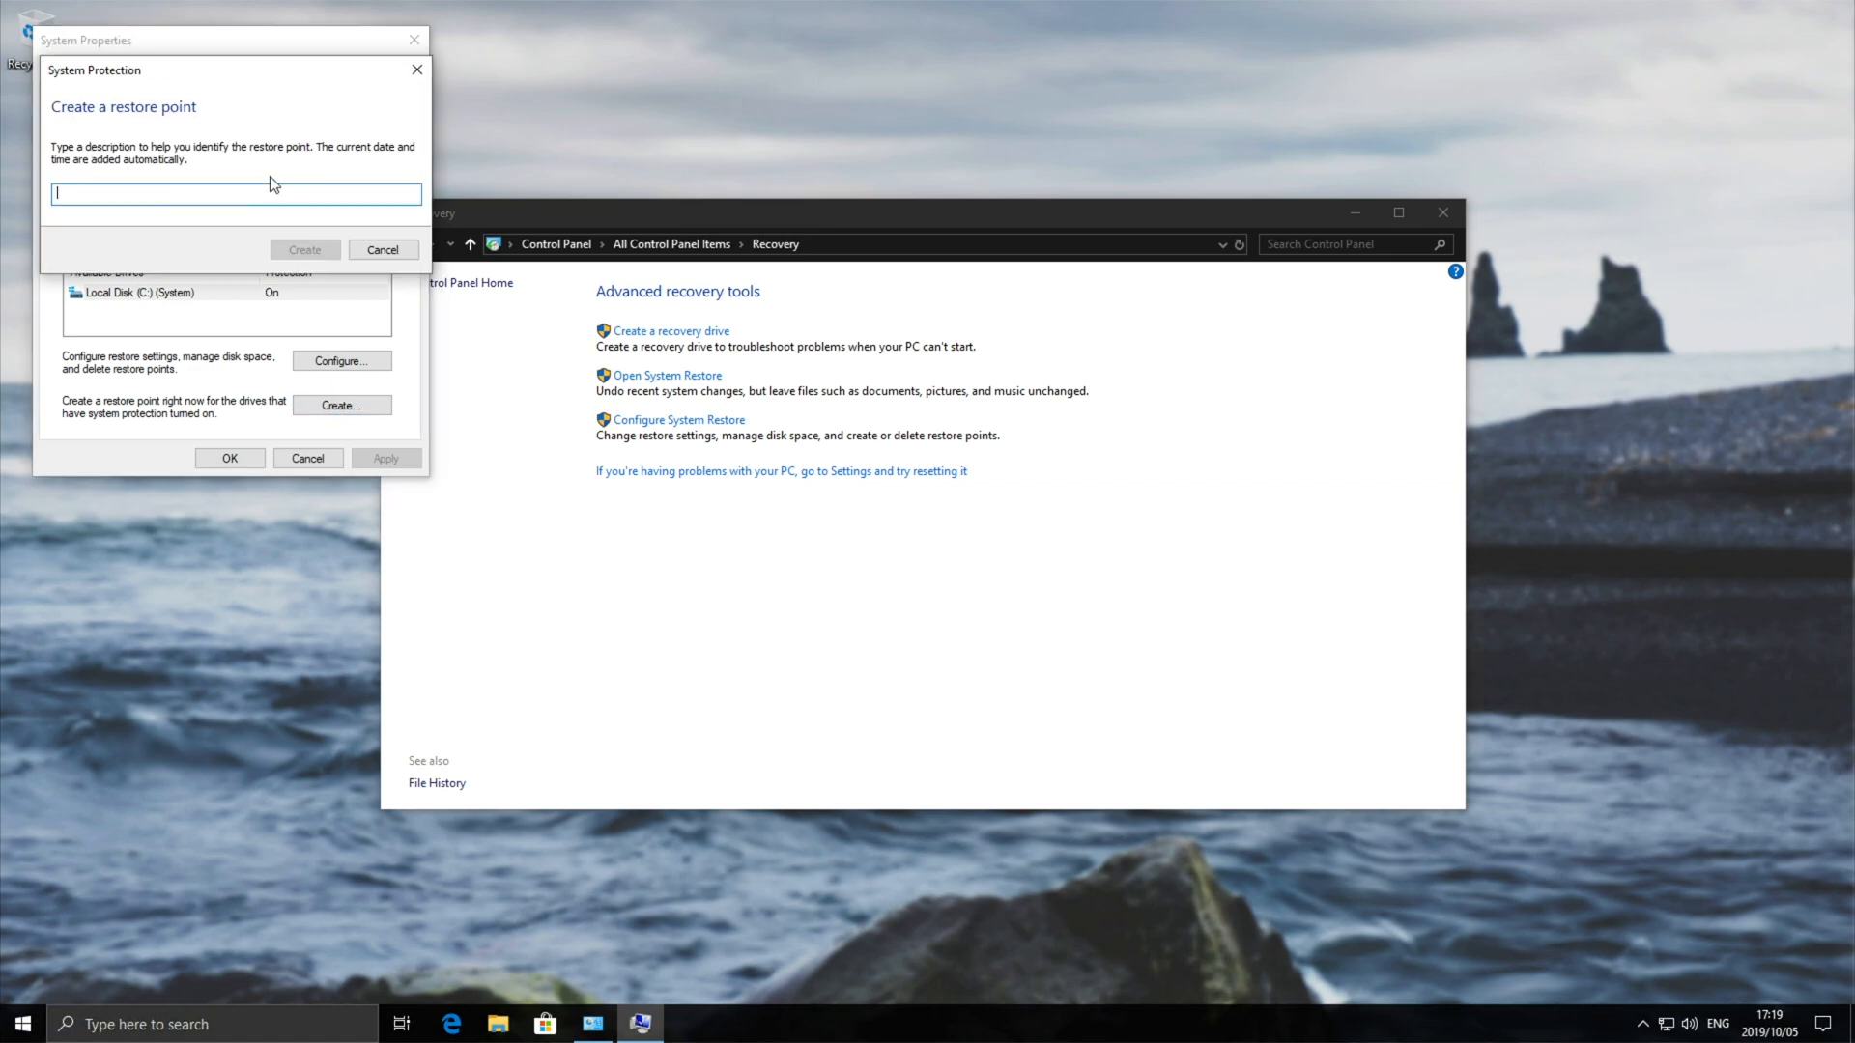
mouse_move(233, 196)
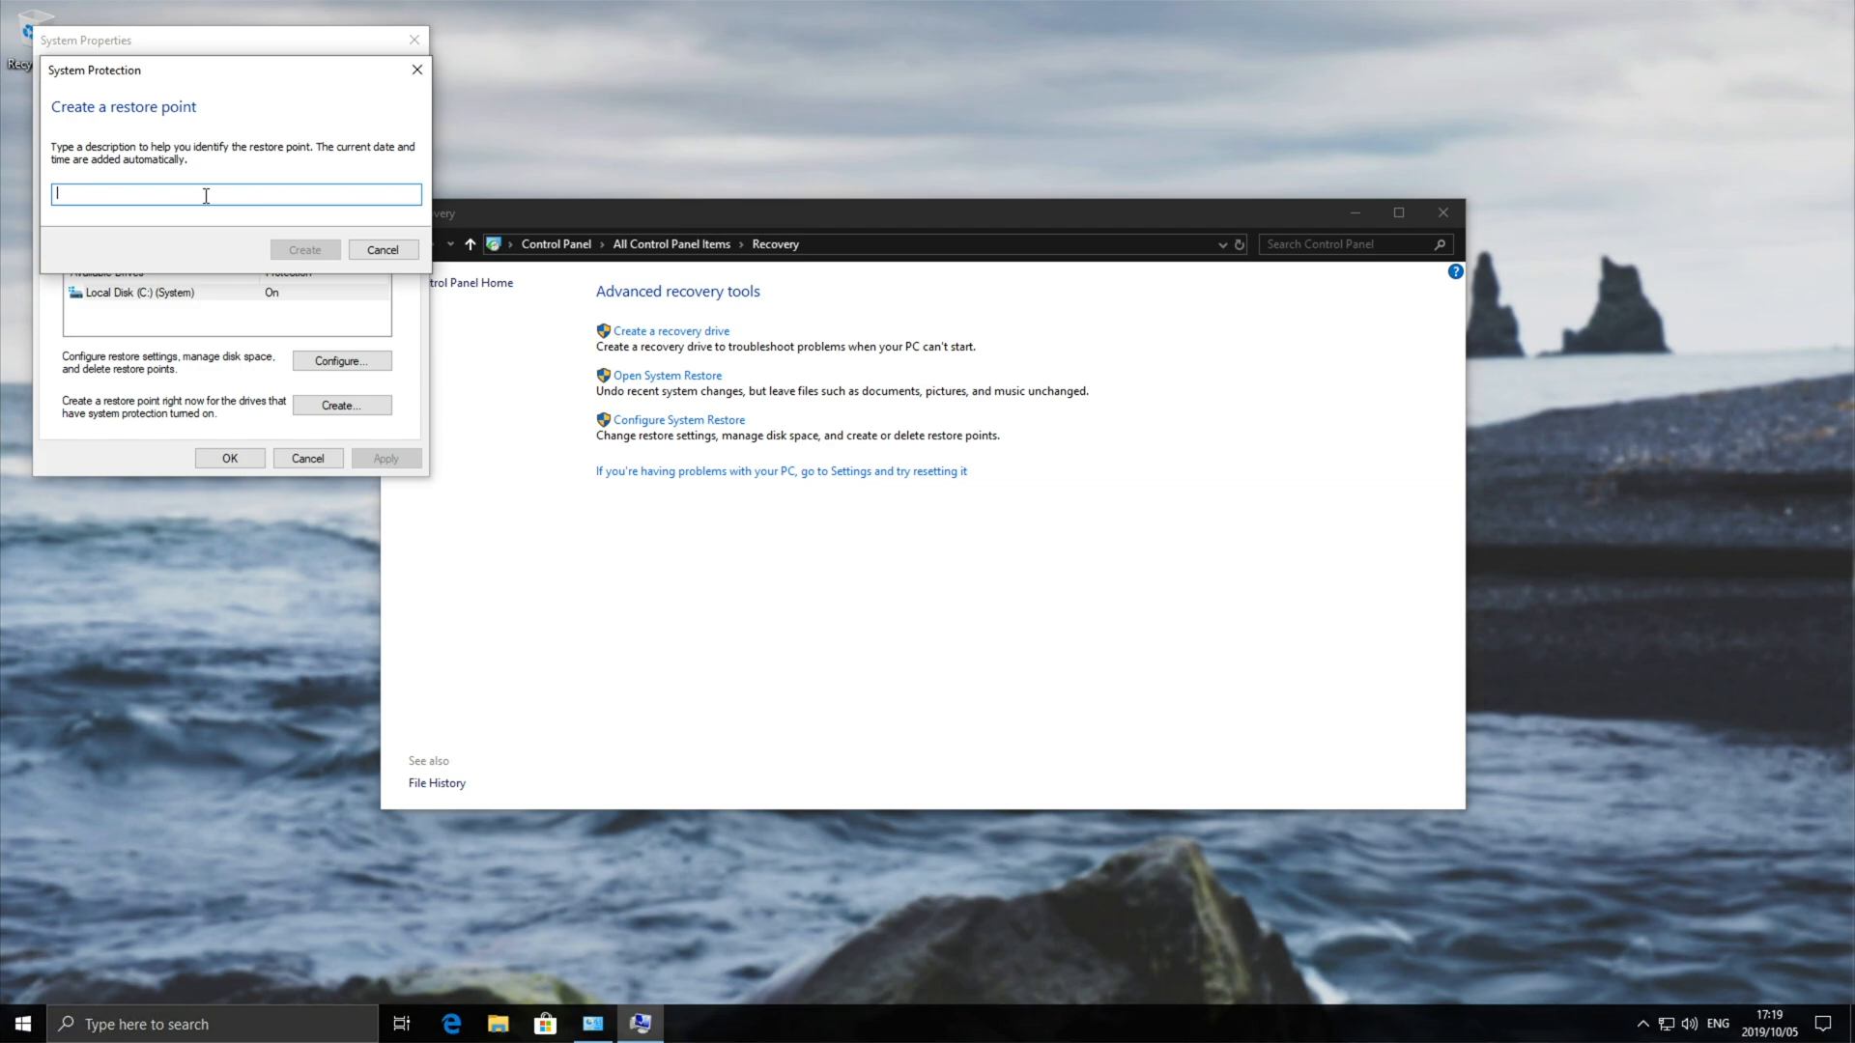
type("Init")
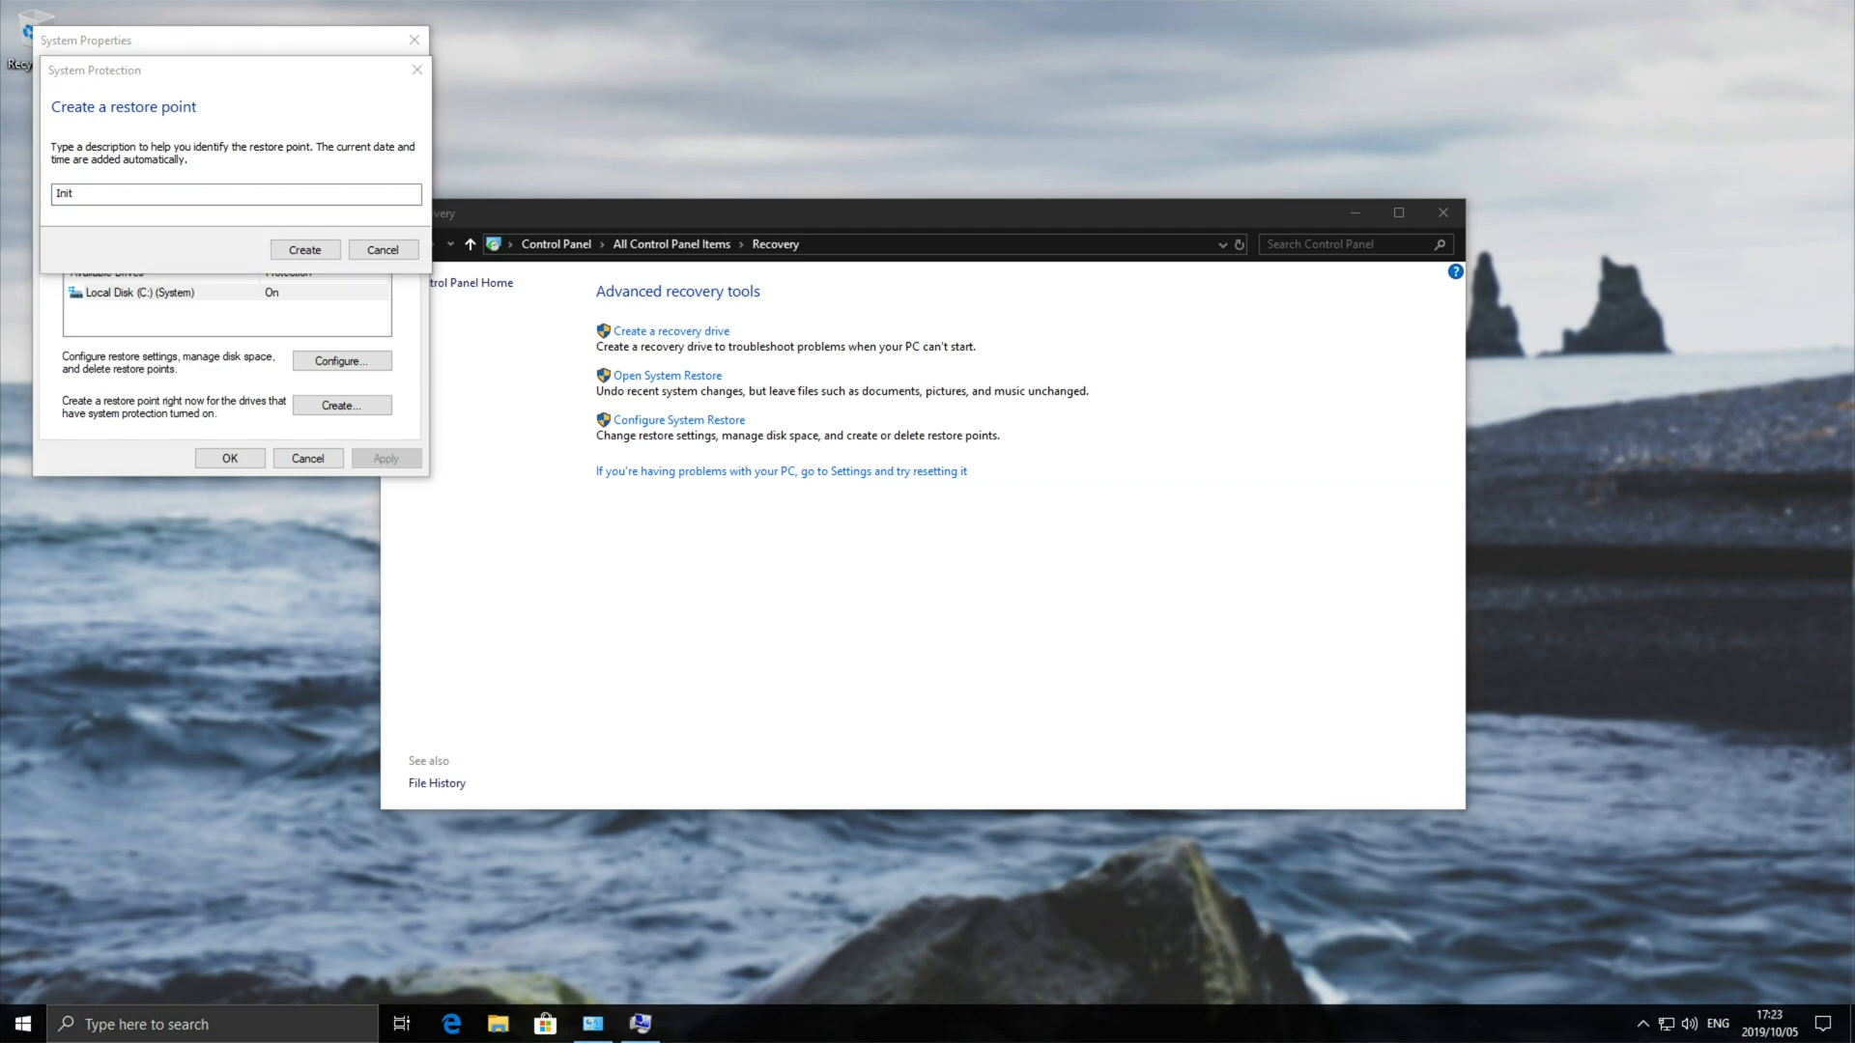
left_click(304, 249)
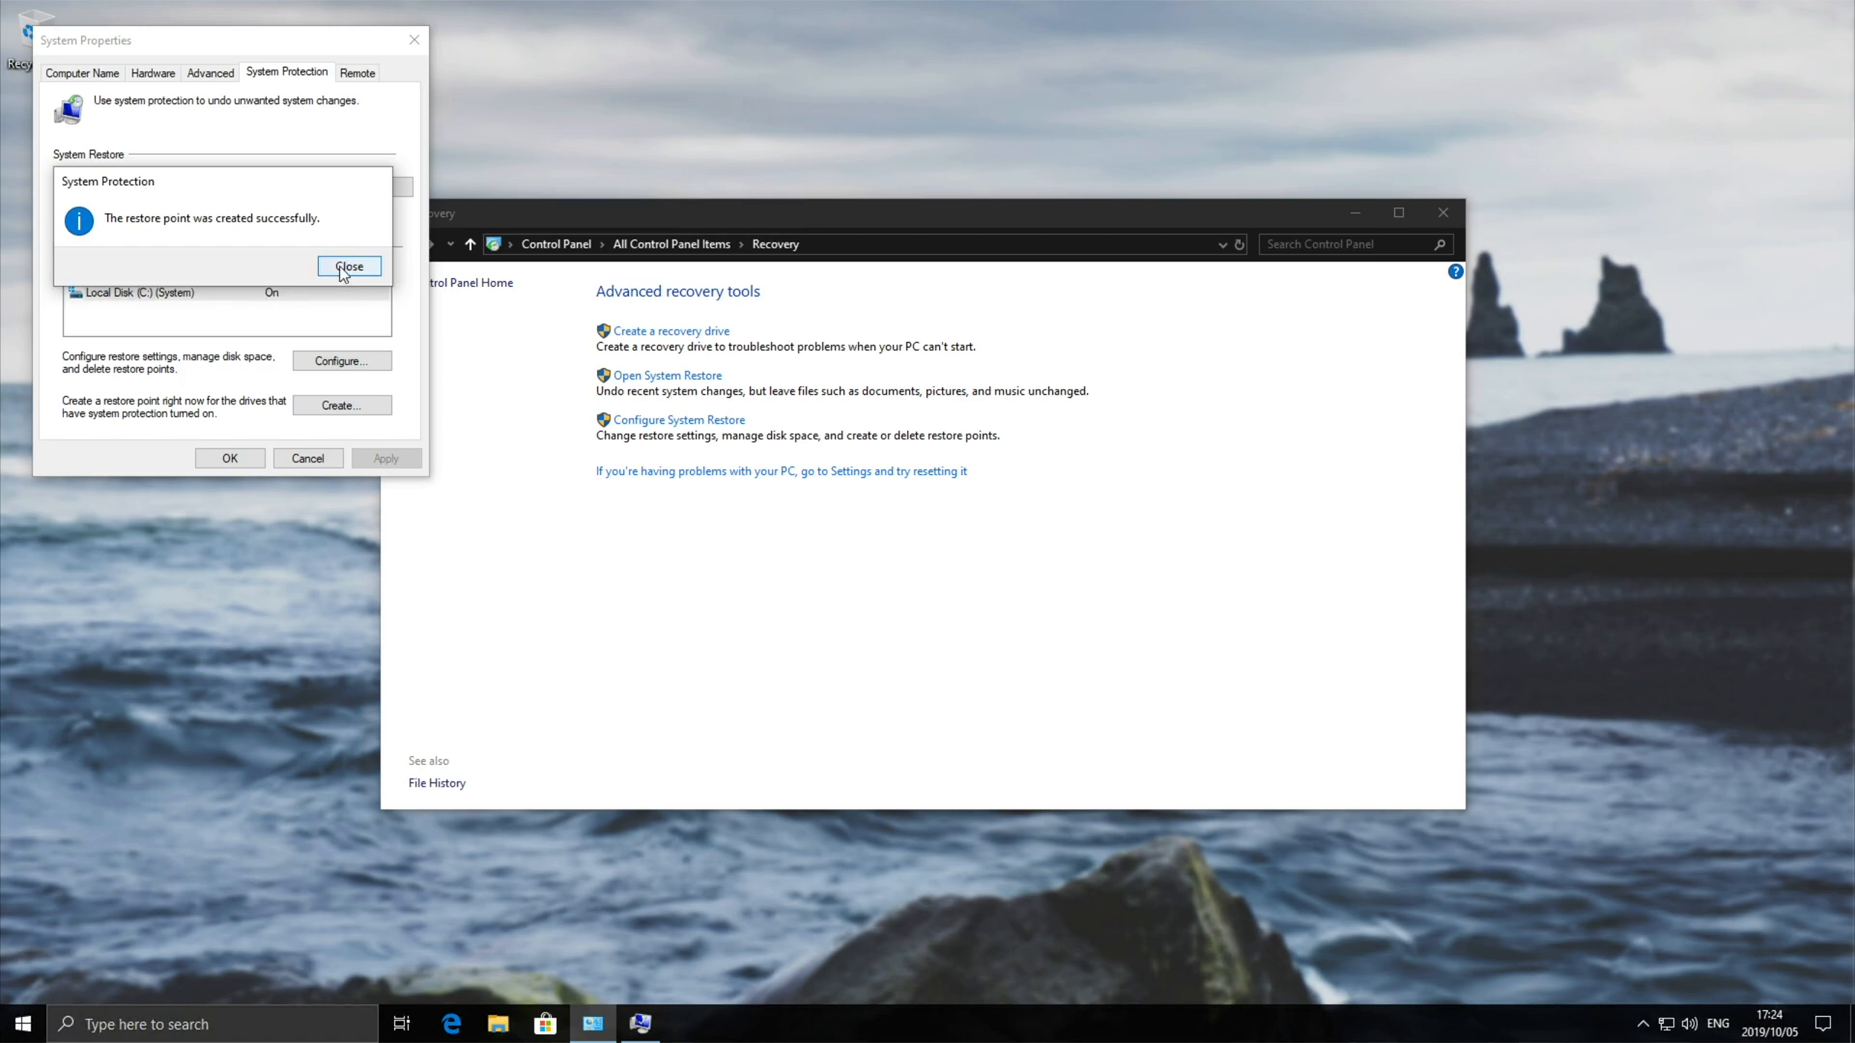
Dismiss the success message, view the Init restore point in System Restore, then cancel
left_click(349, 266)
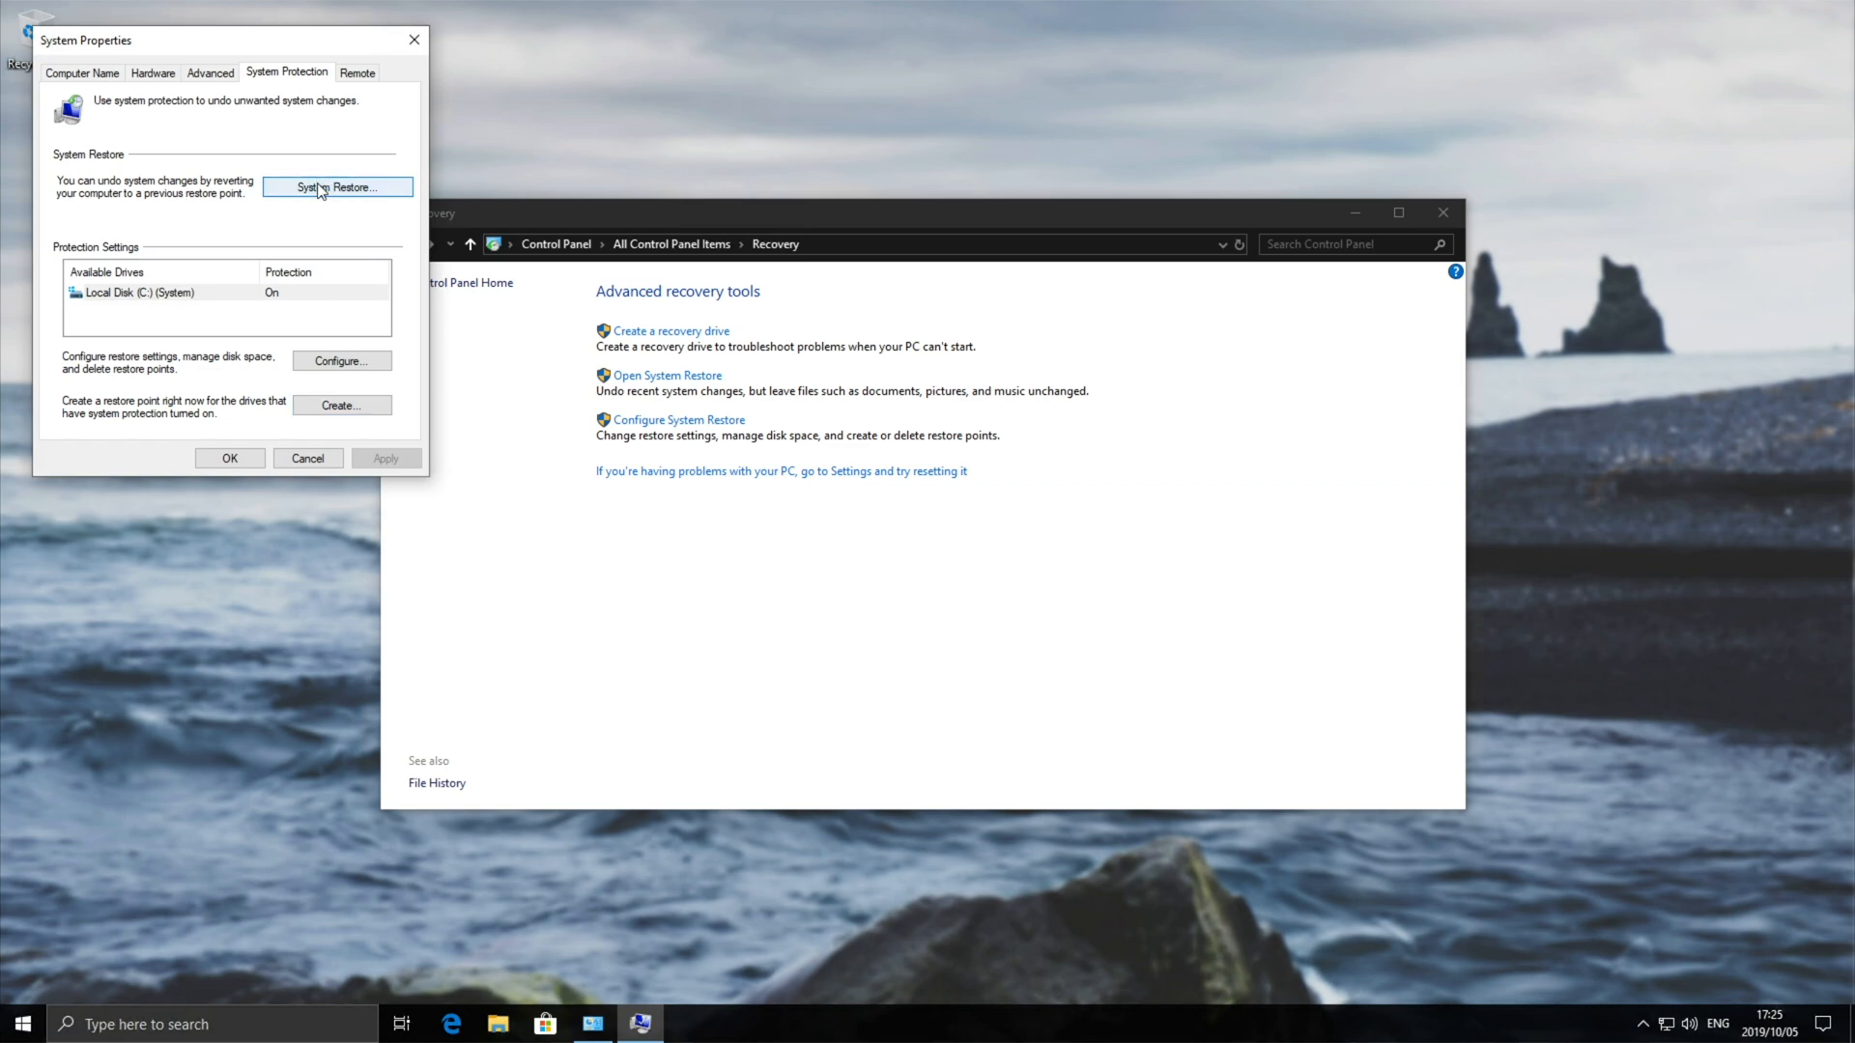
left_click(337, 187)
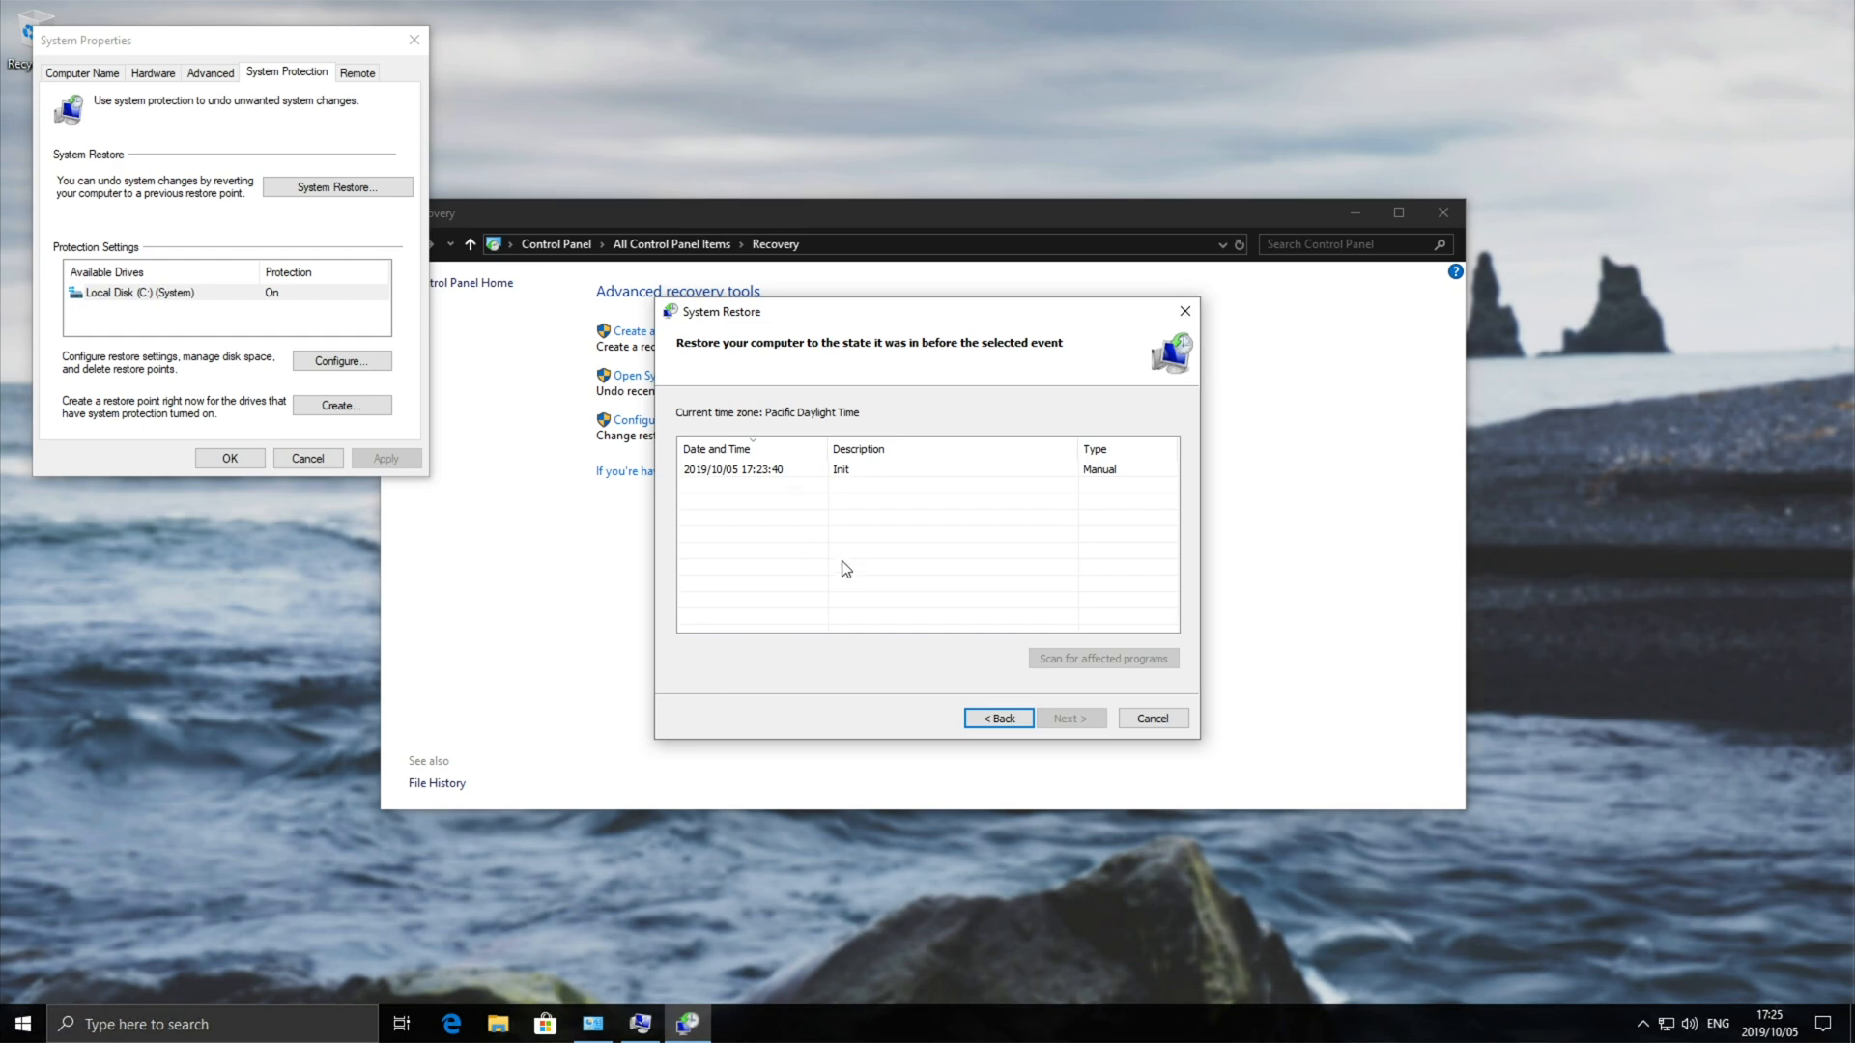
left_click(1153, 717)
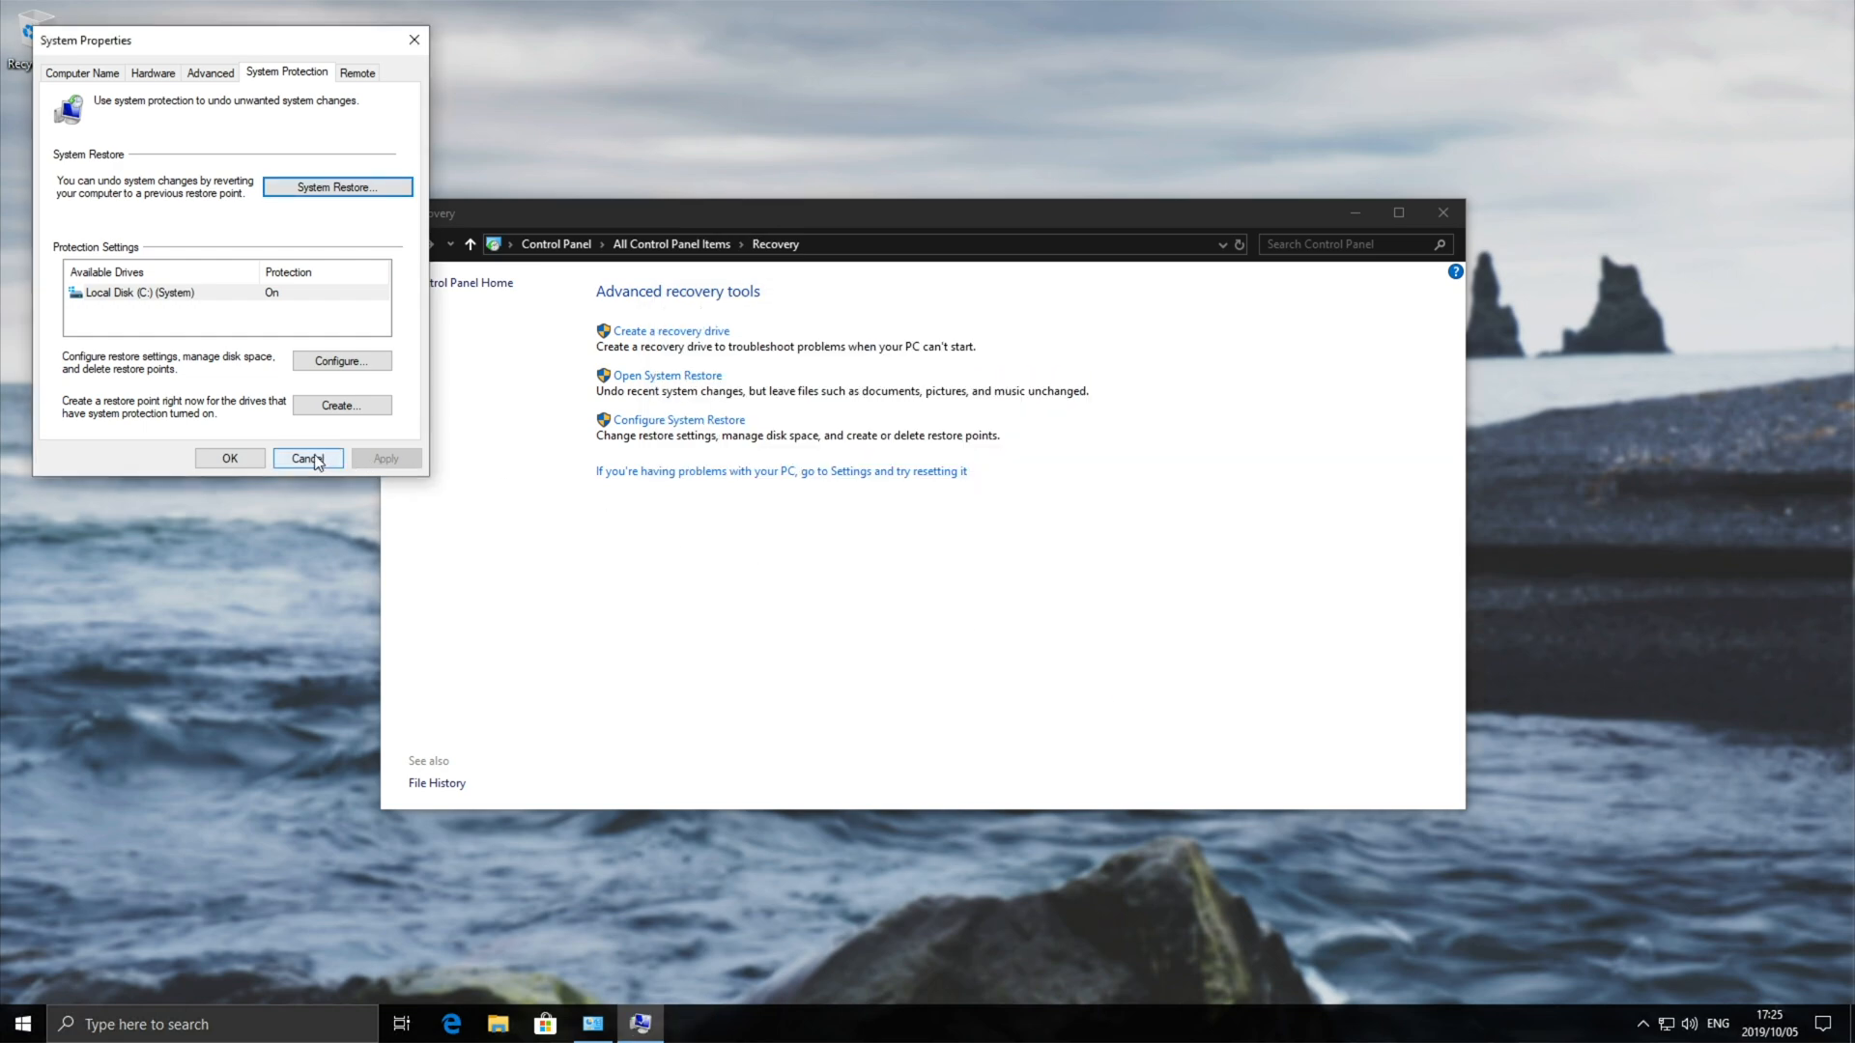
Cancel System Properties to close the system protection settings
left_click(308, 458)
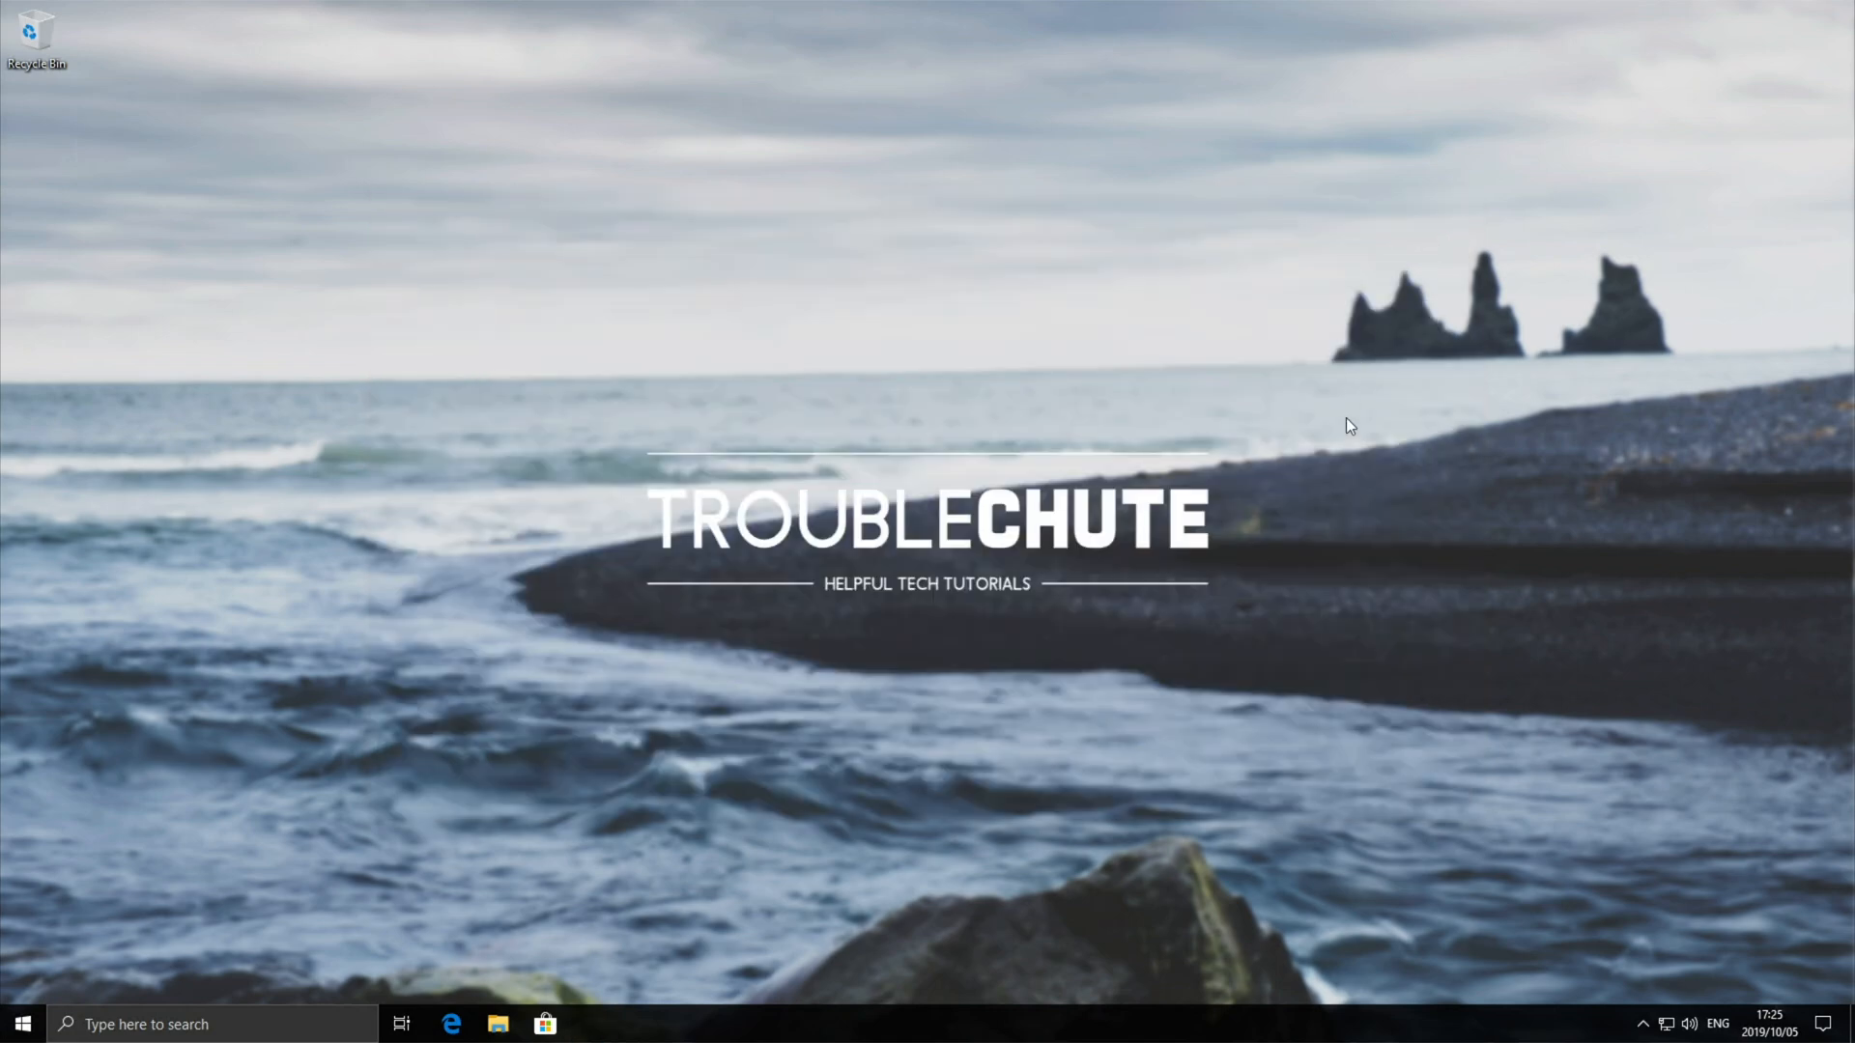
mouse_move(1289, 484)
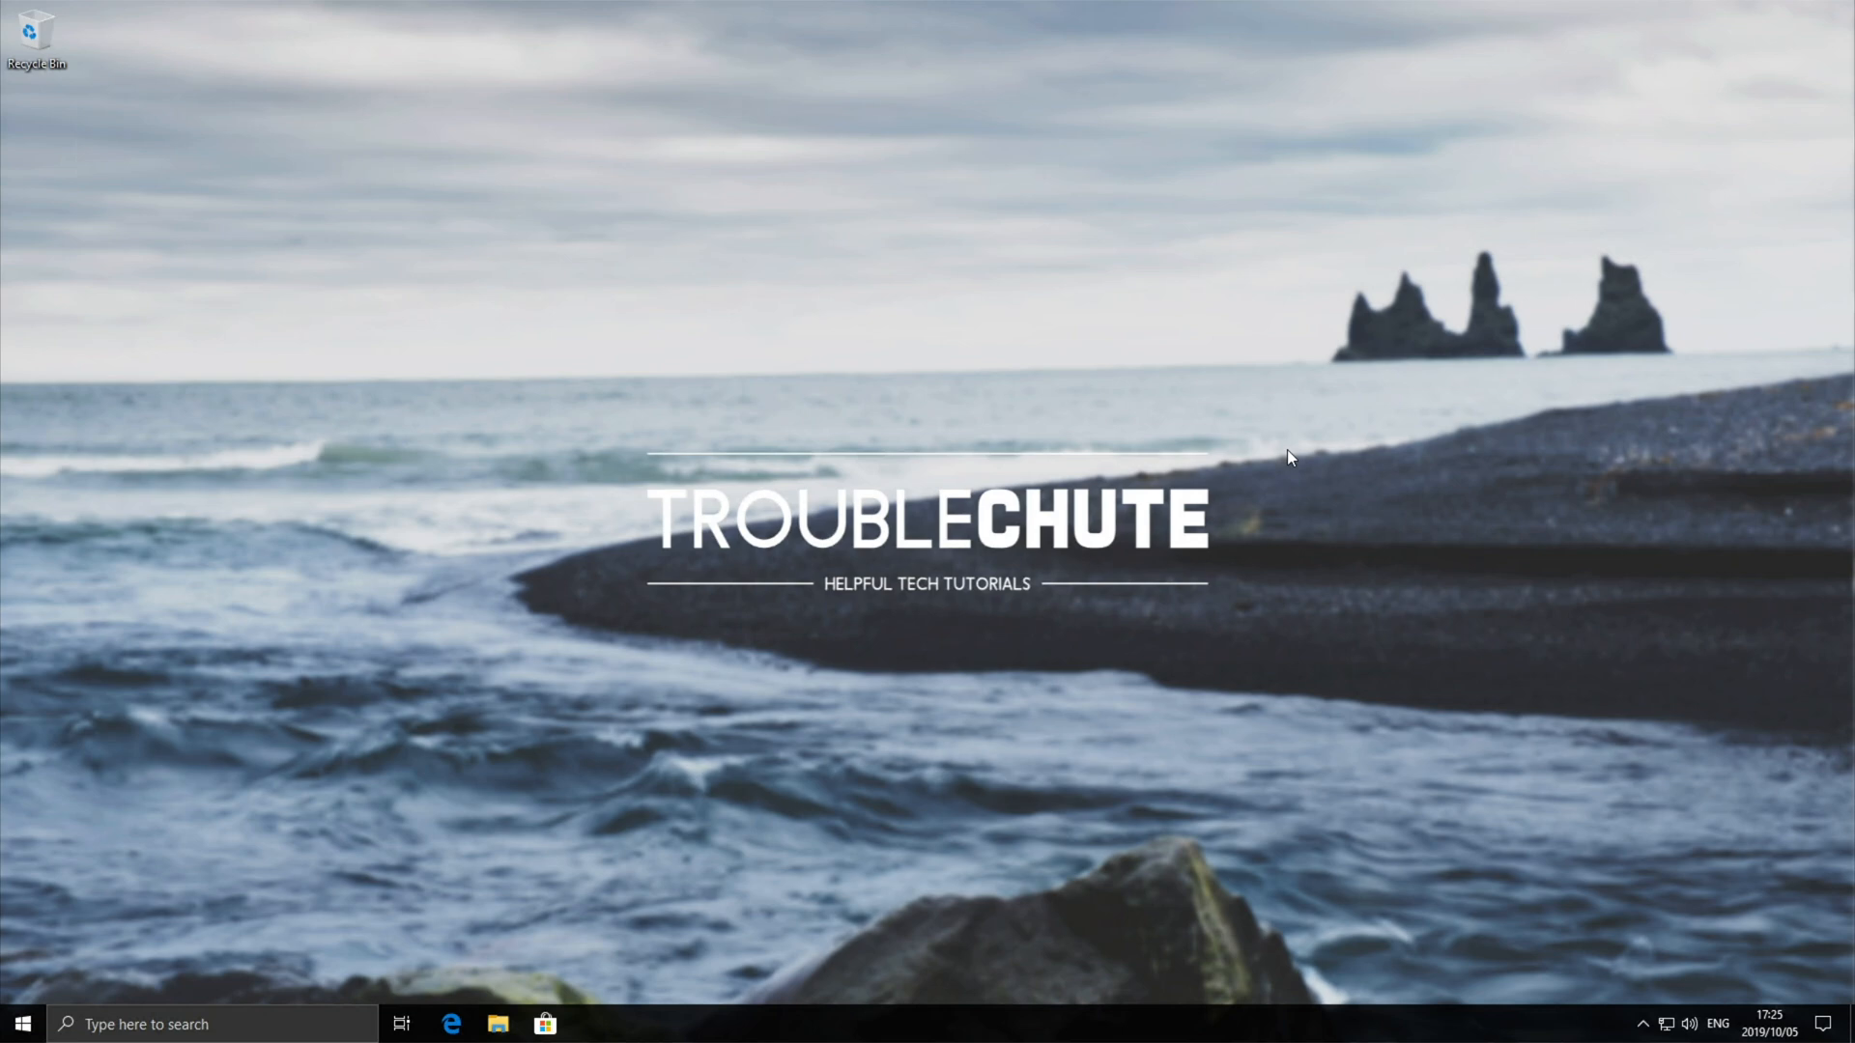
mouse_move(1139, 421)
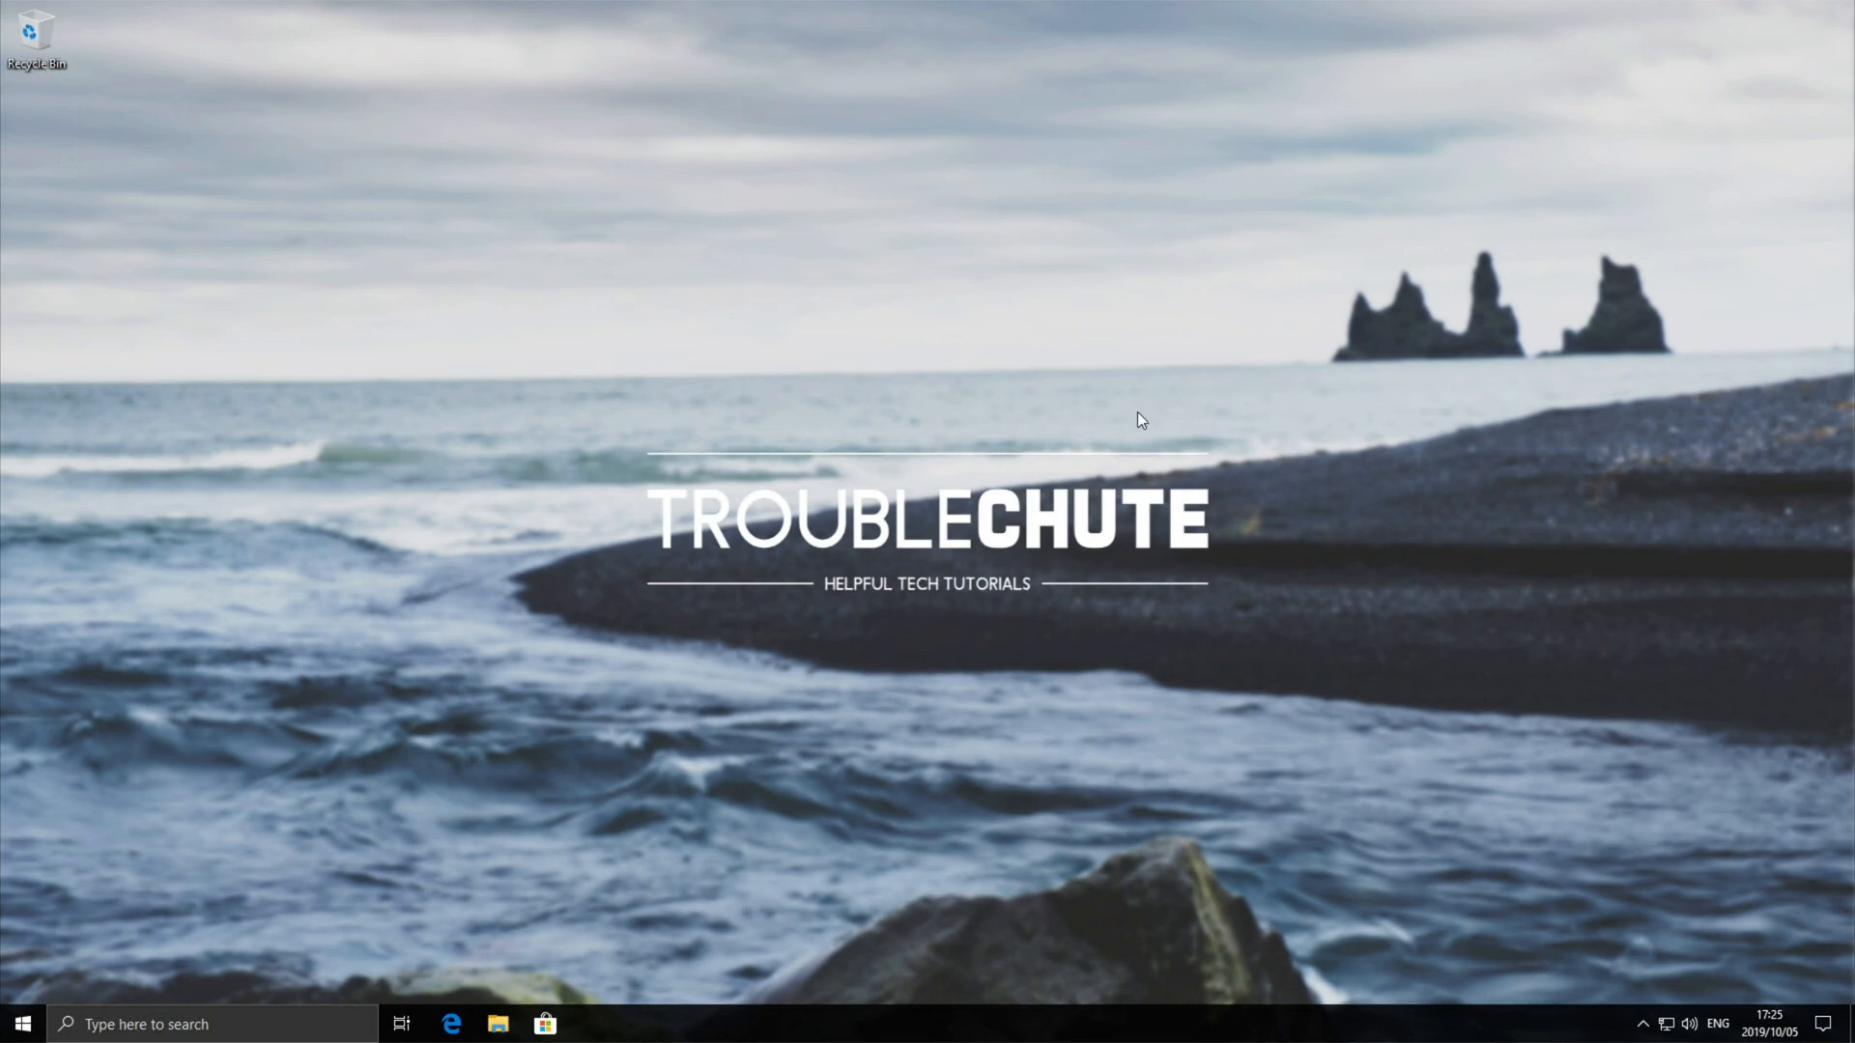